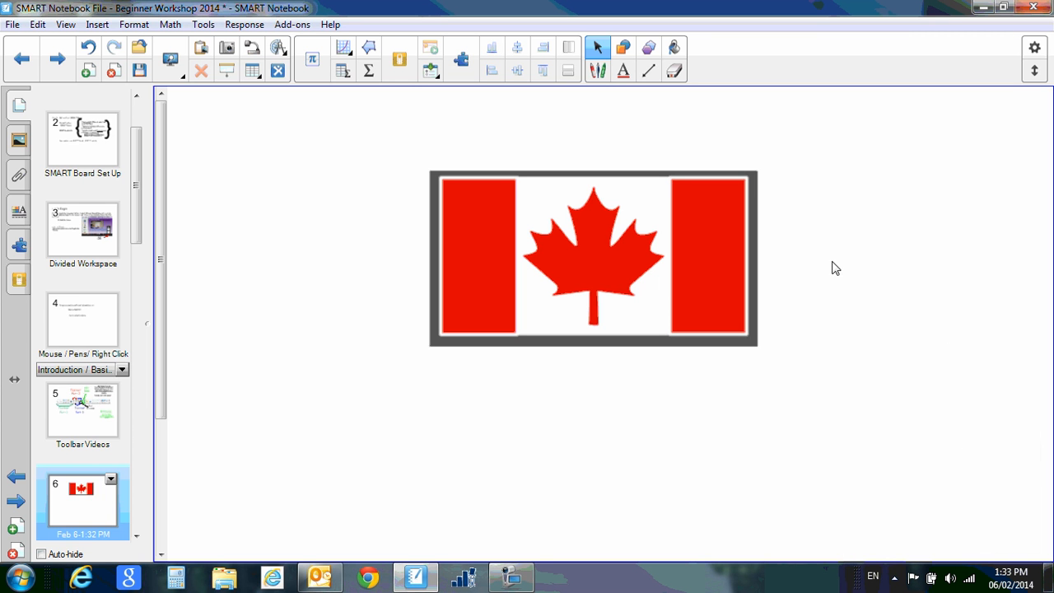
Select the Canadian flag on page 6 and open its context menu
{"action": "left_click", "coordinate": [593, 258]}
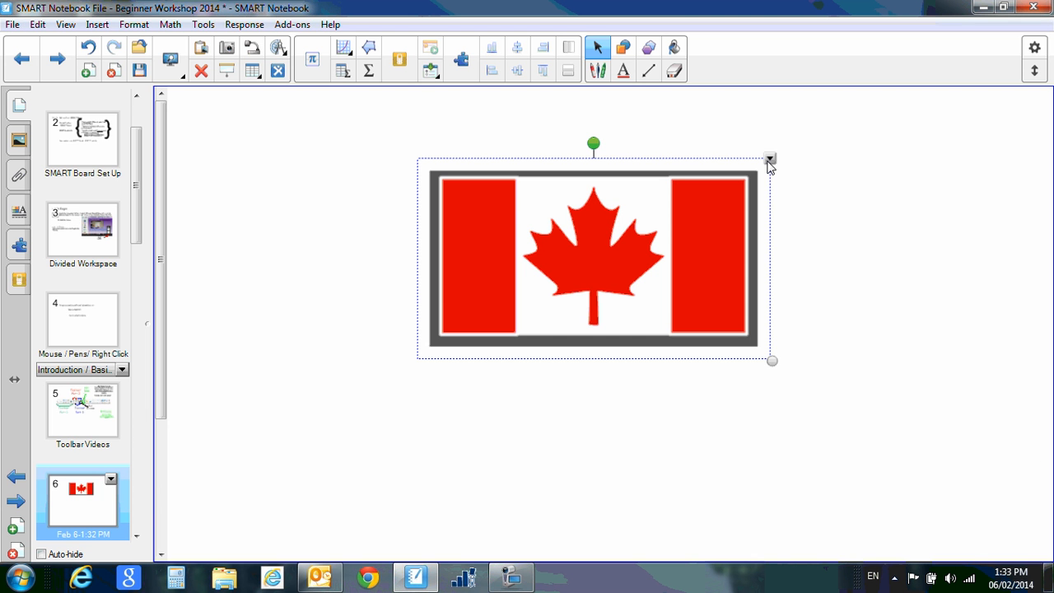
{"action": "right_click", "coordinate": [769, 159]}
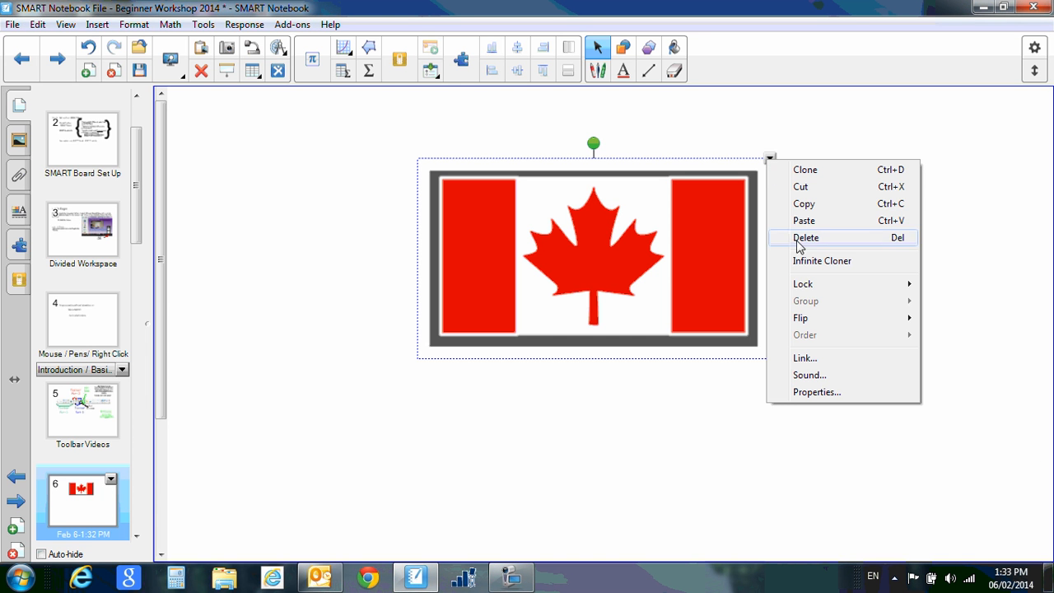
{"action": "mouse_move", "coordinate": [805, 357]}
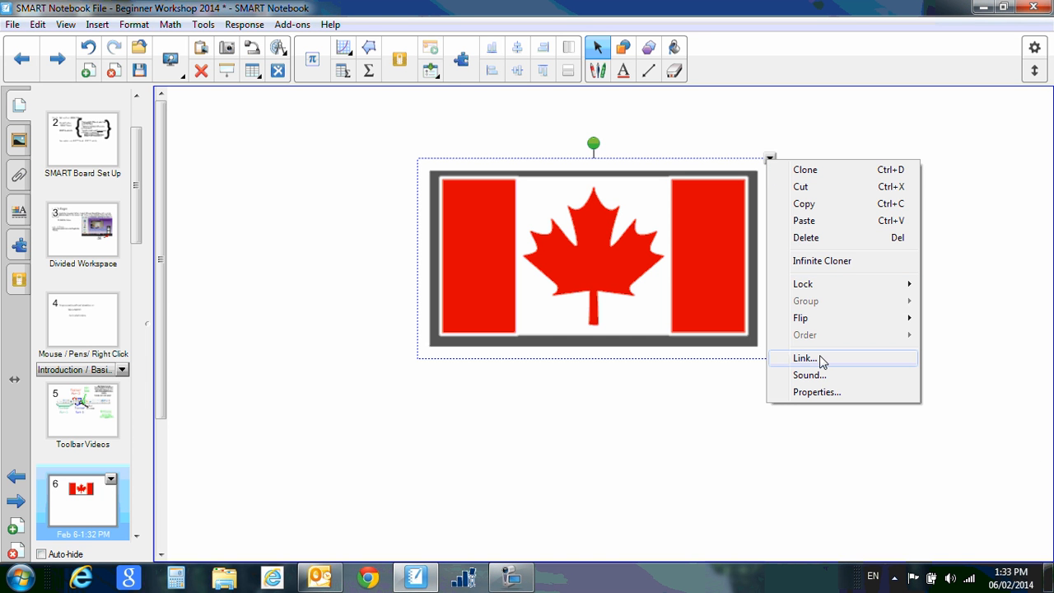
{"action": "left_click", "coordinate": [804, 358]}
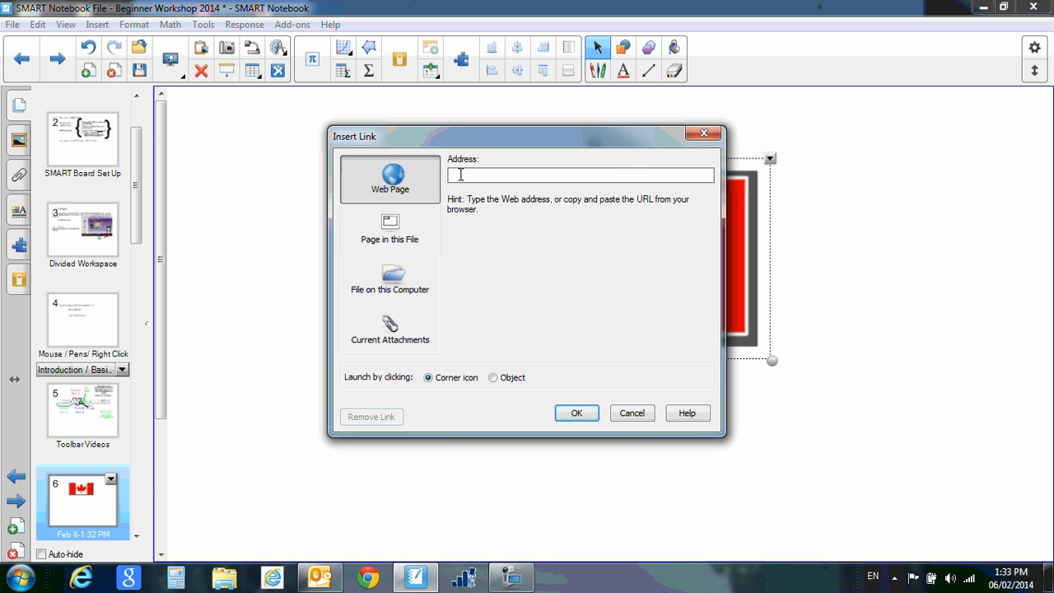
{"action": "type", "text": "www.srsd119.ca"}
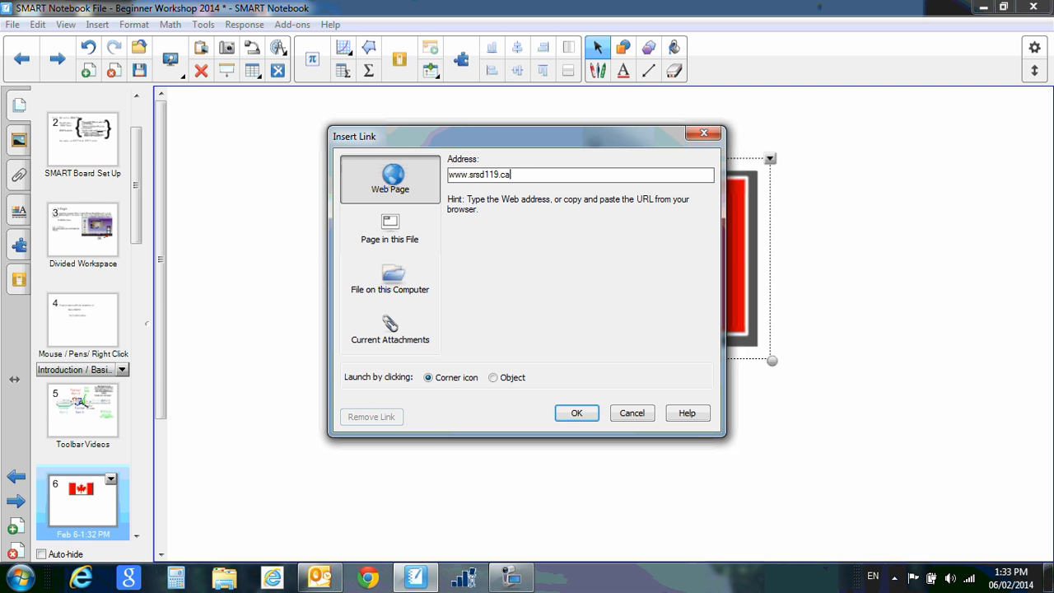
{"action": "mouse_move", "coordinate": [522, 276]}
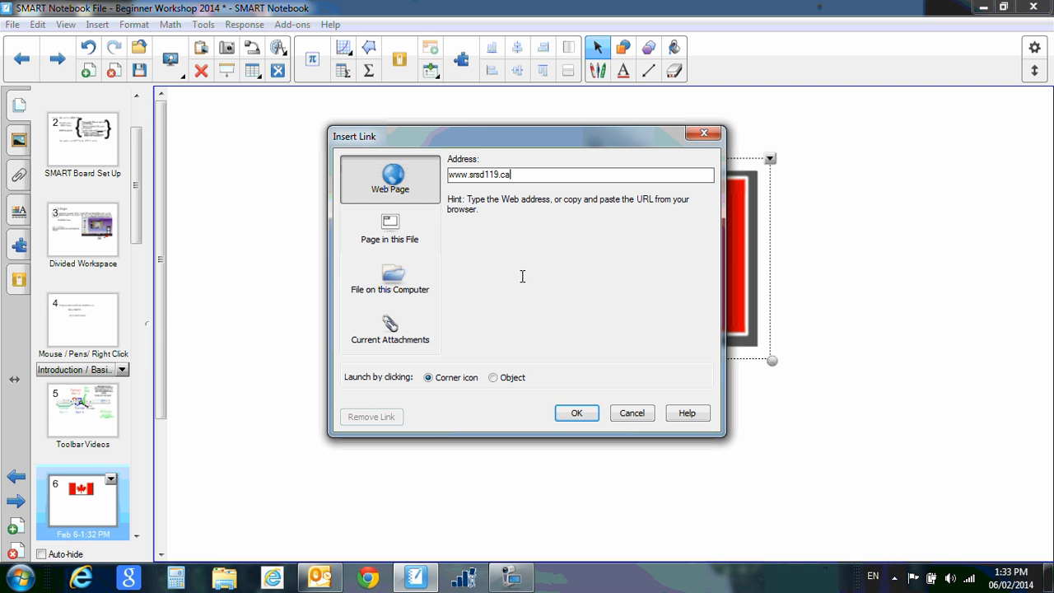
{"action": "left_click", "coordinate": [428, 377]}
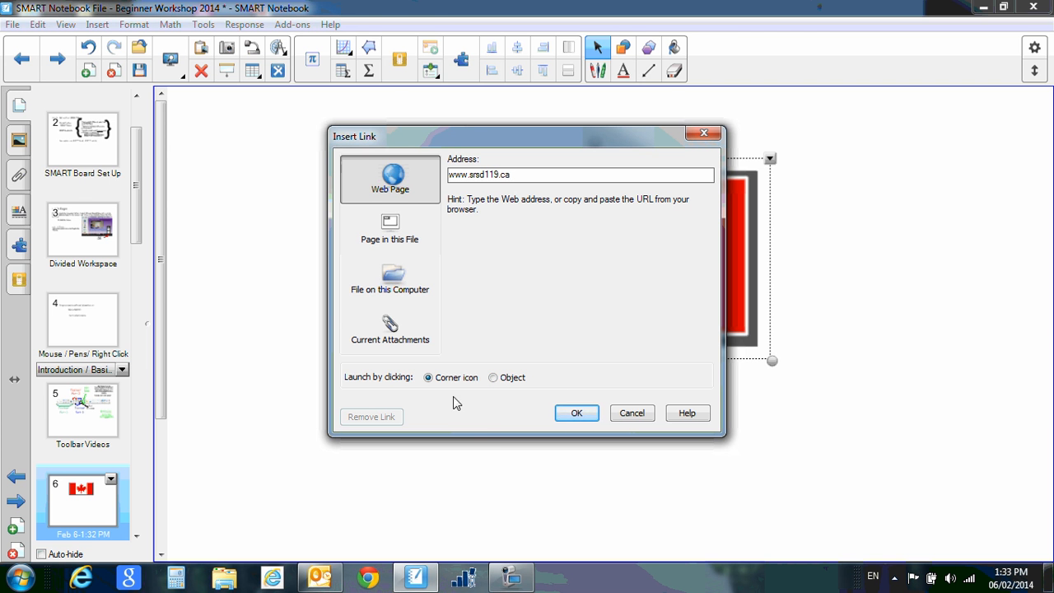
Apply the web link, follow it to the school division site, then return to Notebook
{"action": "left_click", "coordinate": [577, 413]}
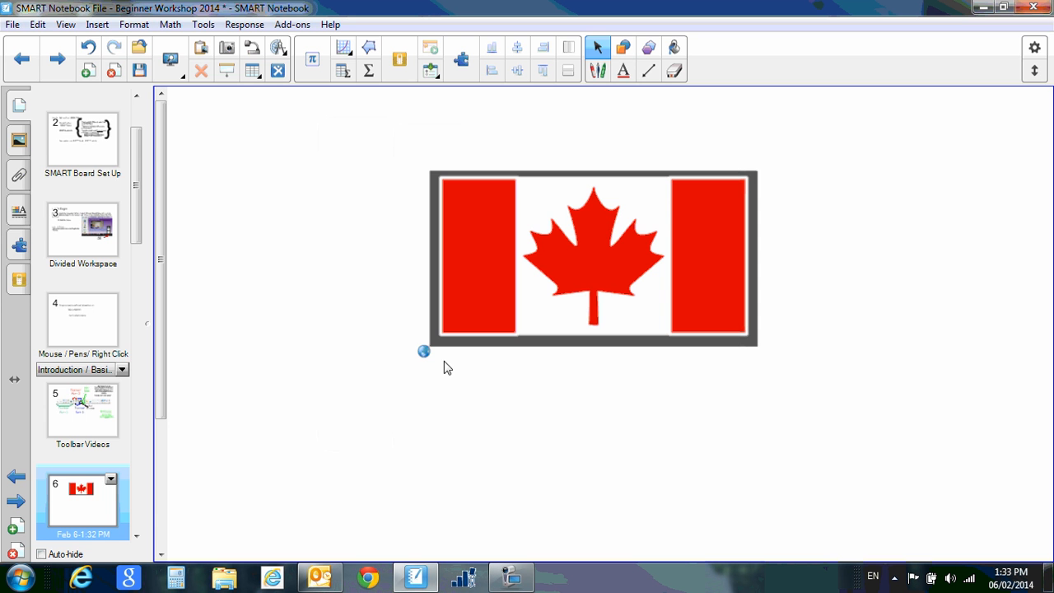
{"action": "mouse_move", "coordinate": [425, 356]}
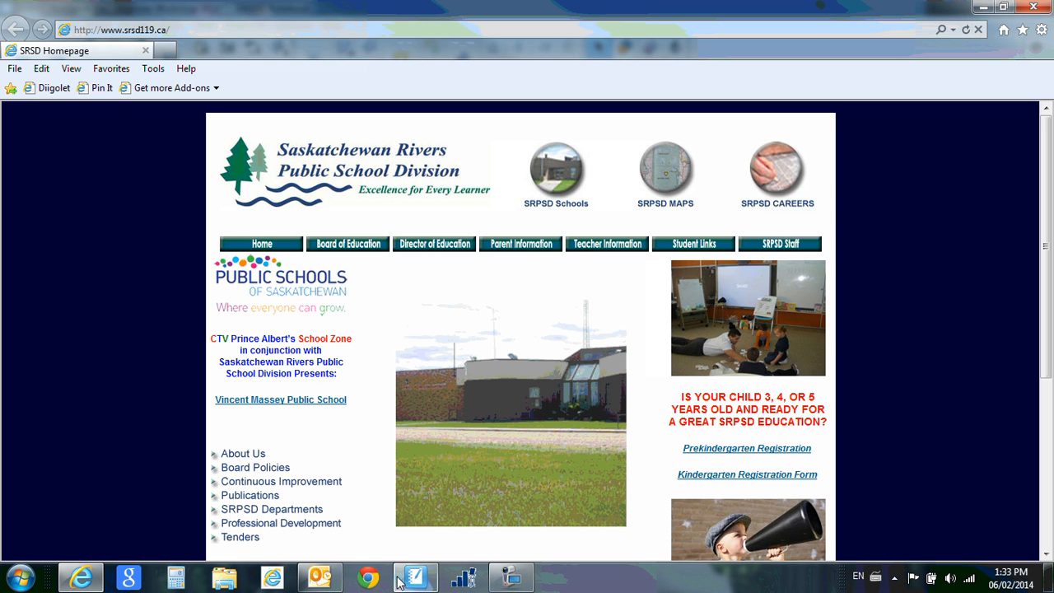
{"action": "left_click", "coordinate": [415, 576]}
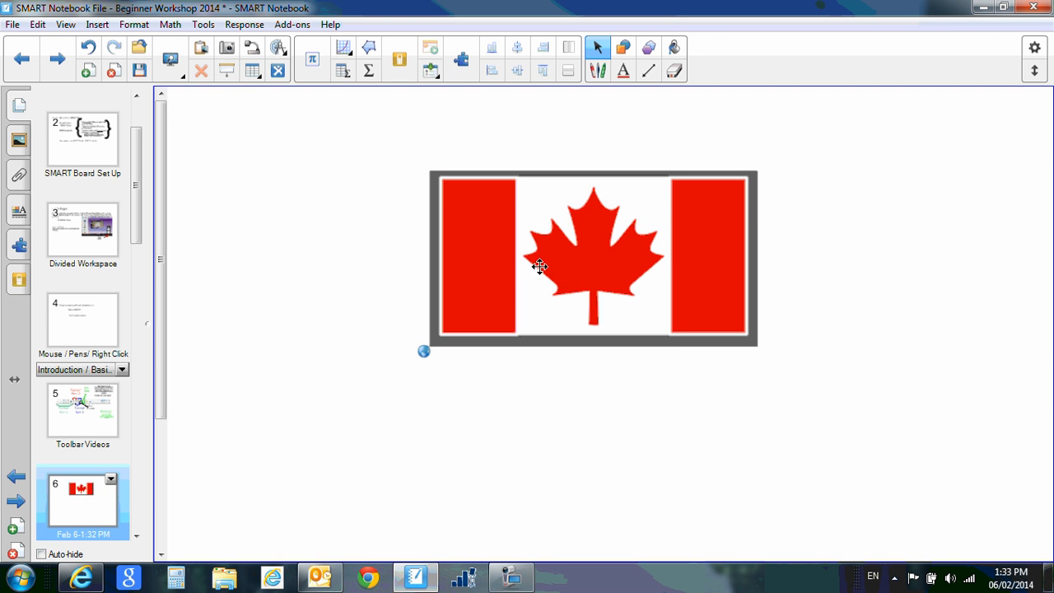
Change the flag's link to launch by clicking the Object instead of a corner icon
{"action": "right_click", "coordinate": [539, 266]}
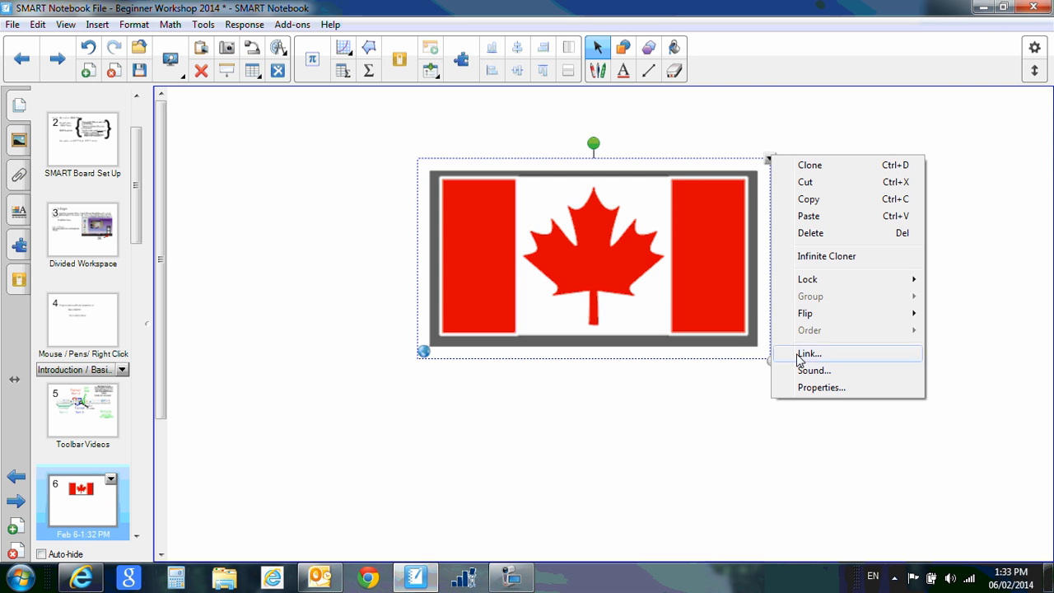
{"action": "left_click", "coordinate": [810, 353]}
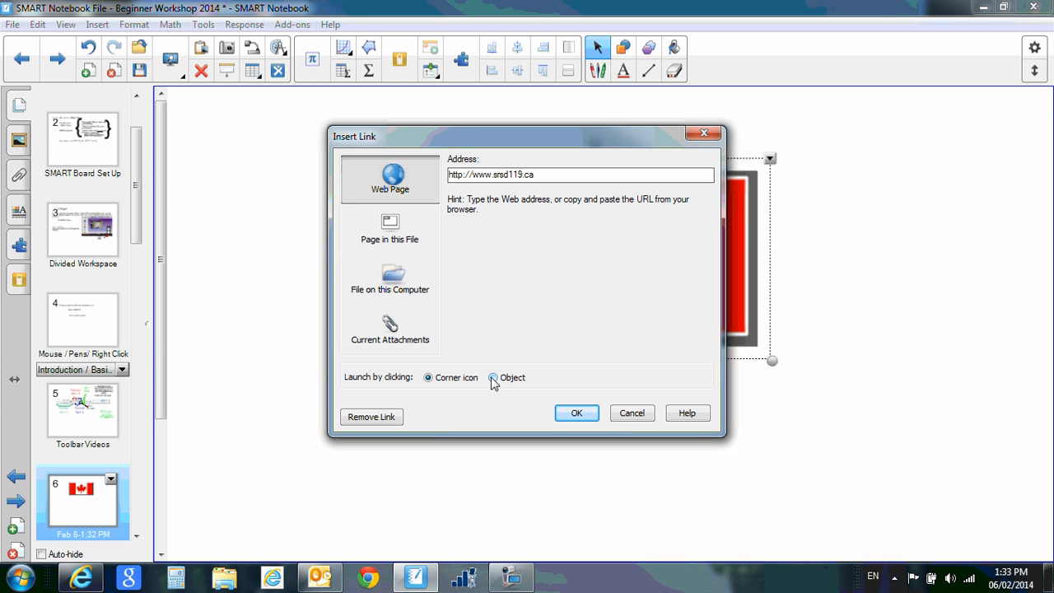
{"action": "left_click", "coordinate": [493, 378]}
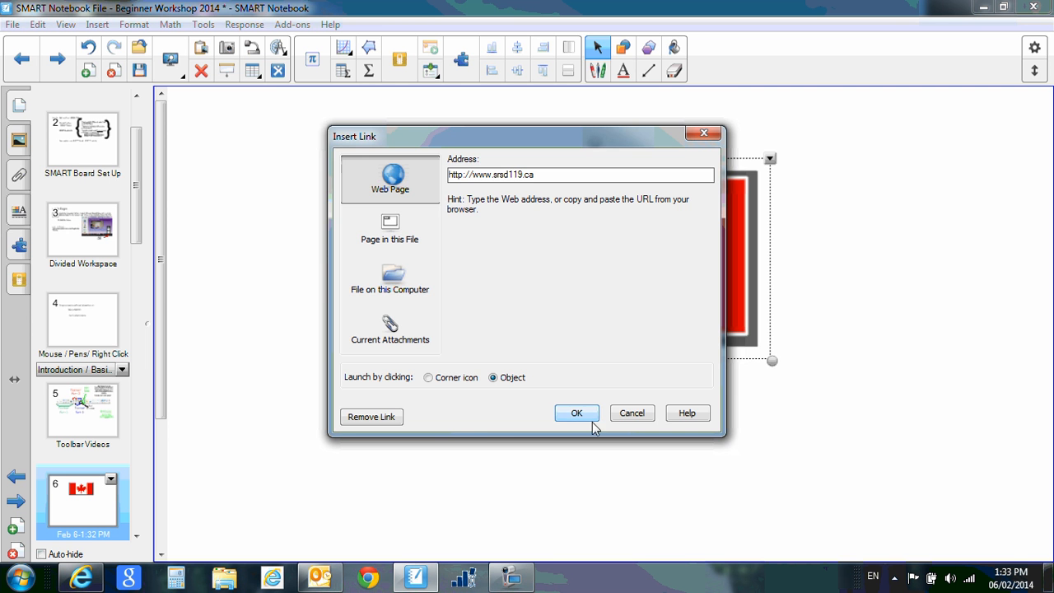
{"action": "left_click", "coordinate": [577, 412]}
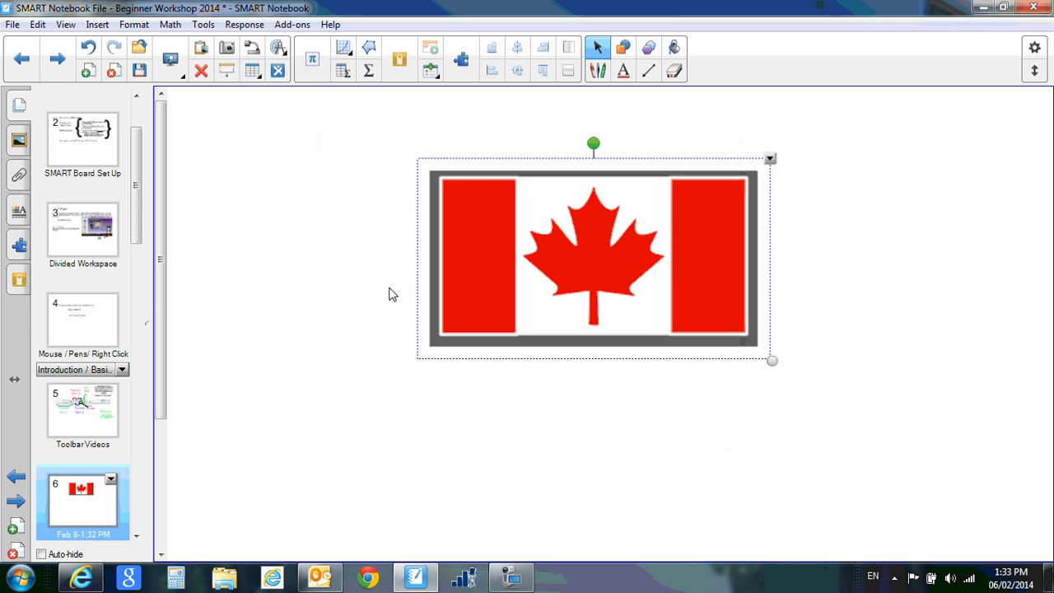
{"action": "left_click", "coordinate": [565, 437]}
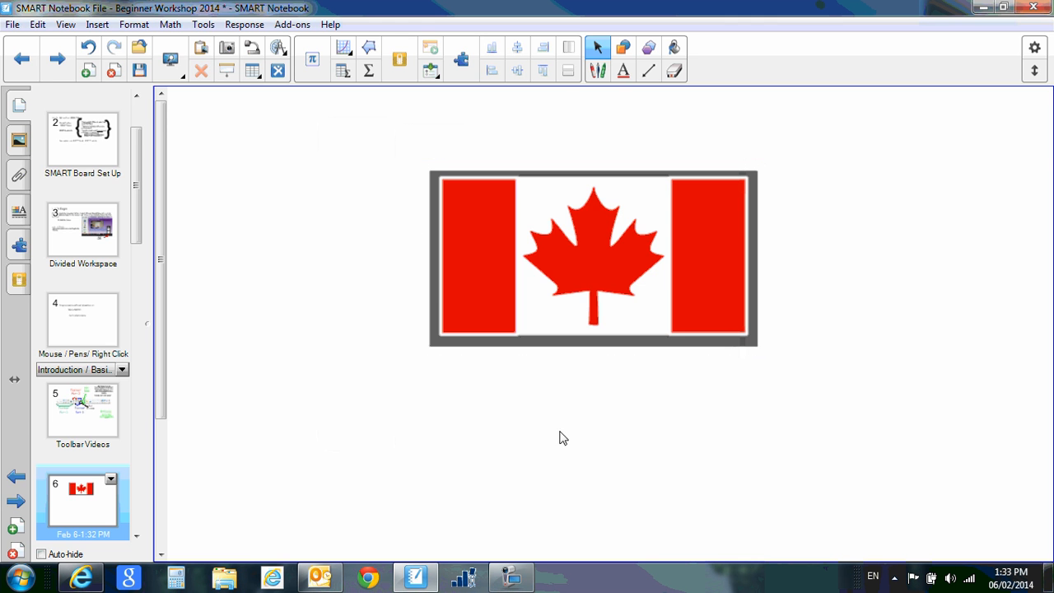
Click the flag to open the school division homepage, then return to Notebook
{"action": "left_click", "coordinate": [79, 576]}
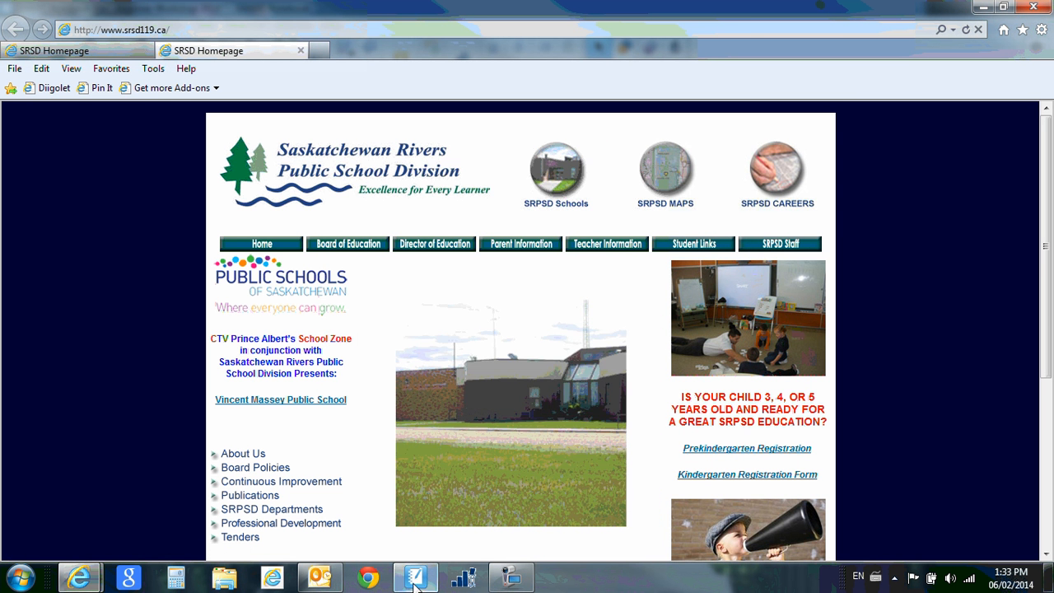
{"action": "left_click", "coordinate": [416, 577]}
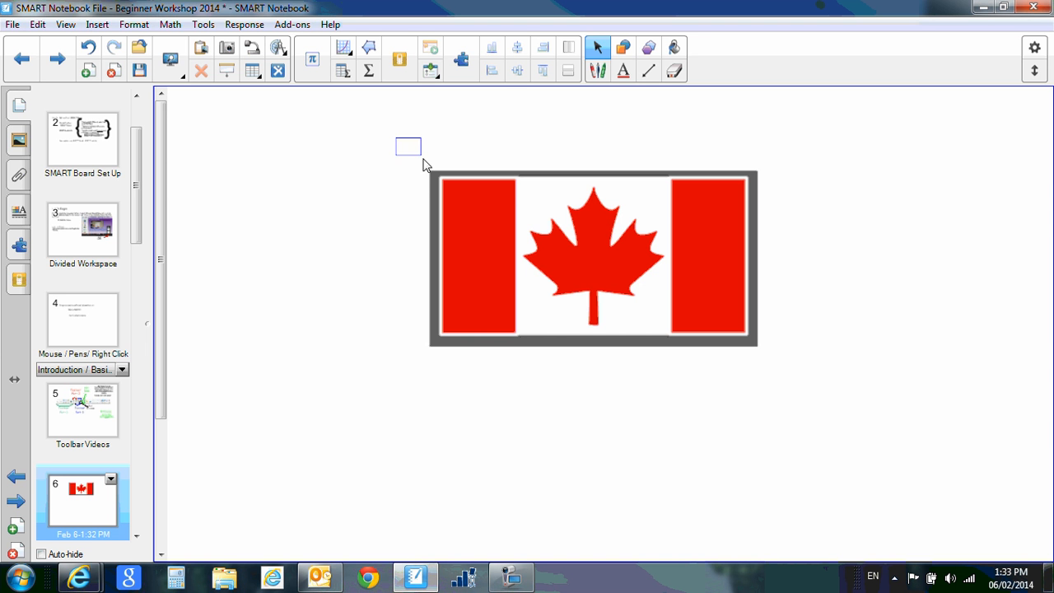
{"action": "mouse_move", "coordinate": [617, 267]}
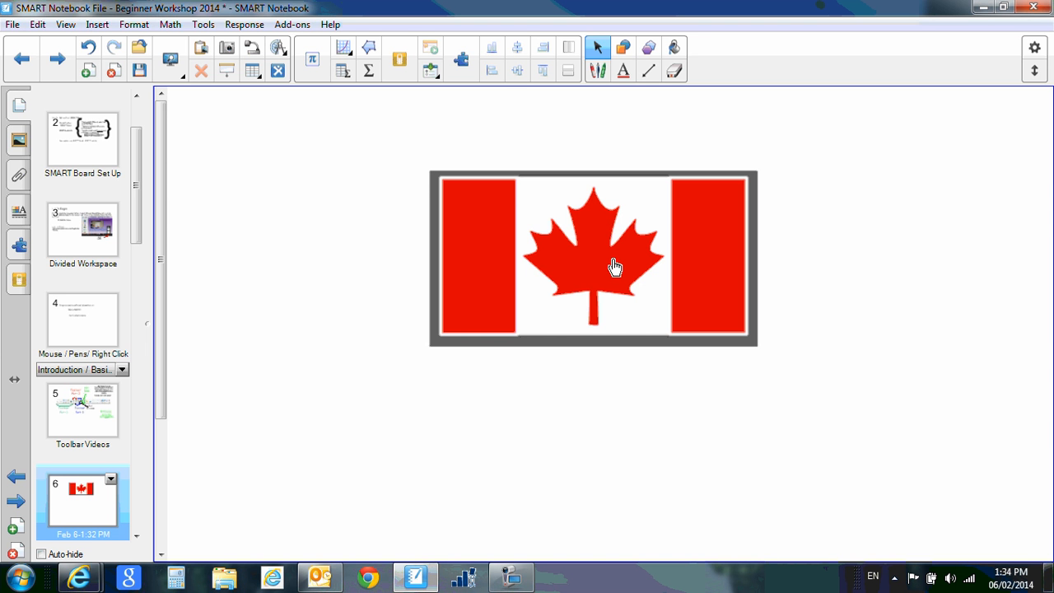
{"action": "mouse_move", "coordinate": [382, 135]}
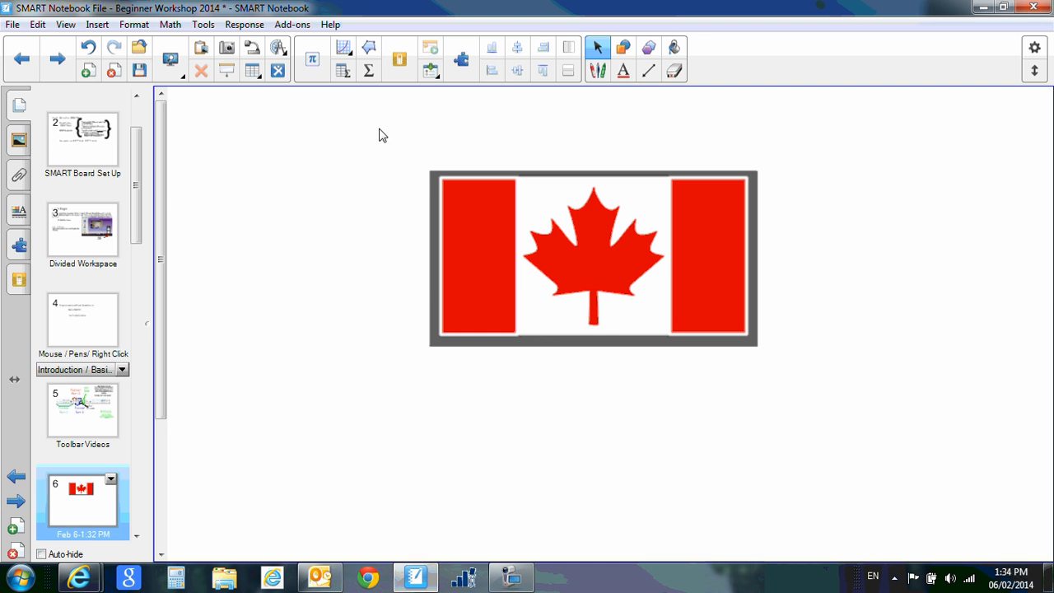
Box-select the flag, reopen its Link settings and choose Launch by clicking: Corner icon
{"action": "left_click_drag", "start_coordinate": [377, 130], "coordinate": [424, 165]}
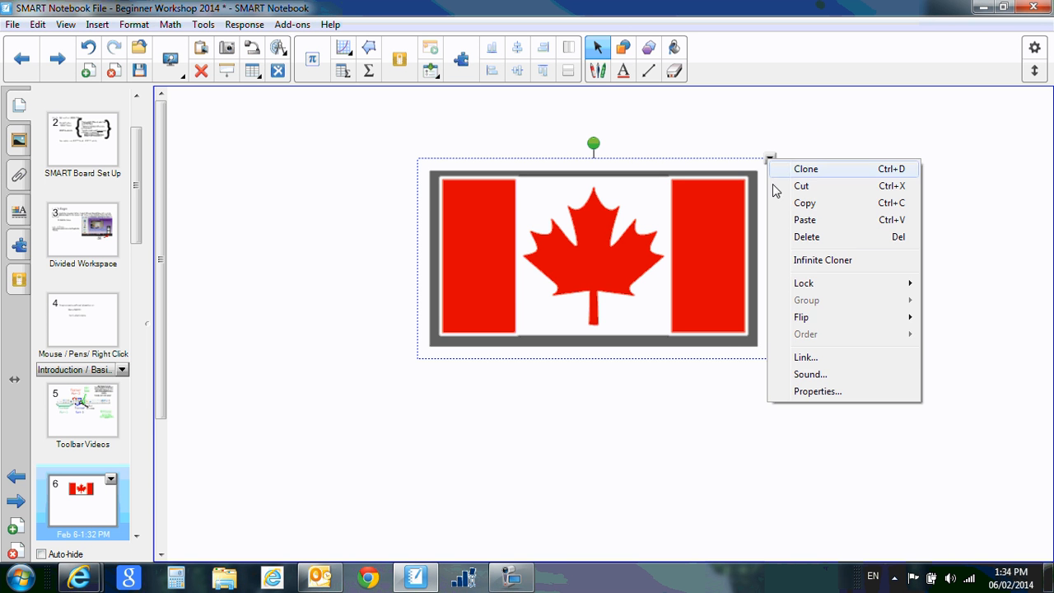
{"action": "left_click", "coordinate": [806, 357]}
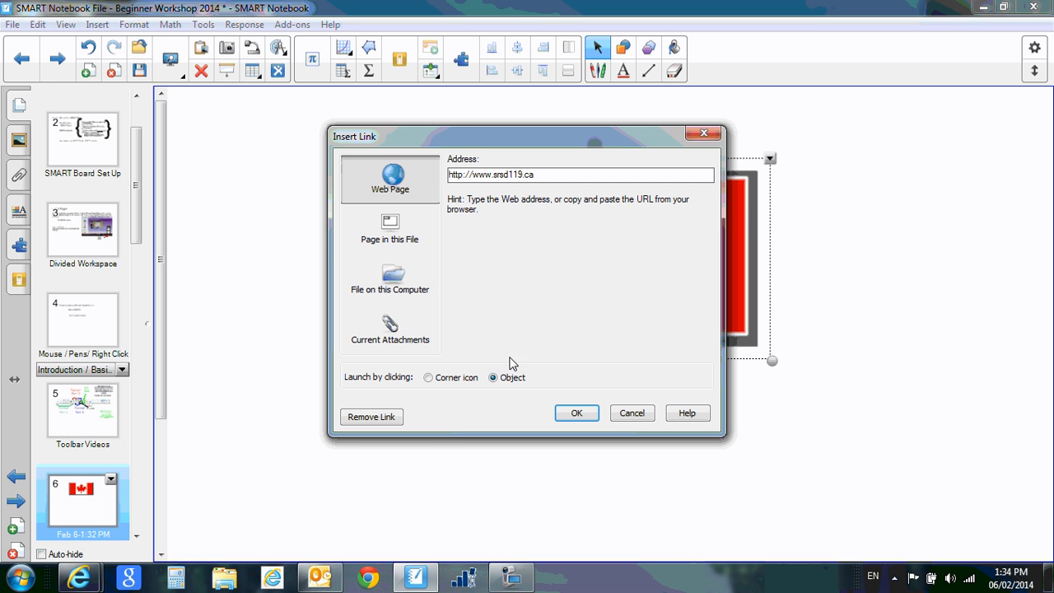
{"action": "left_click", "coordinate": [427, 378]}
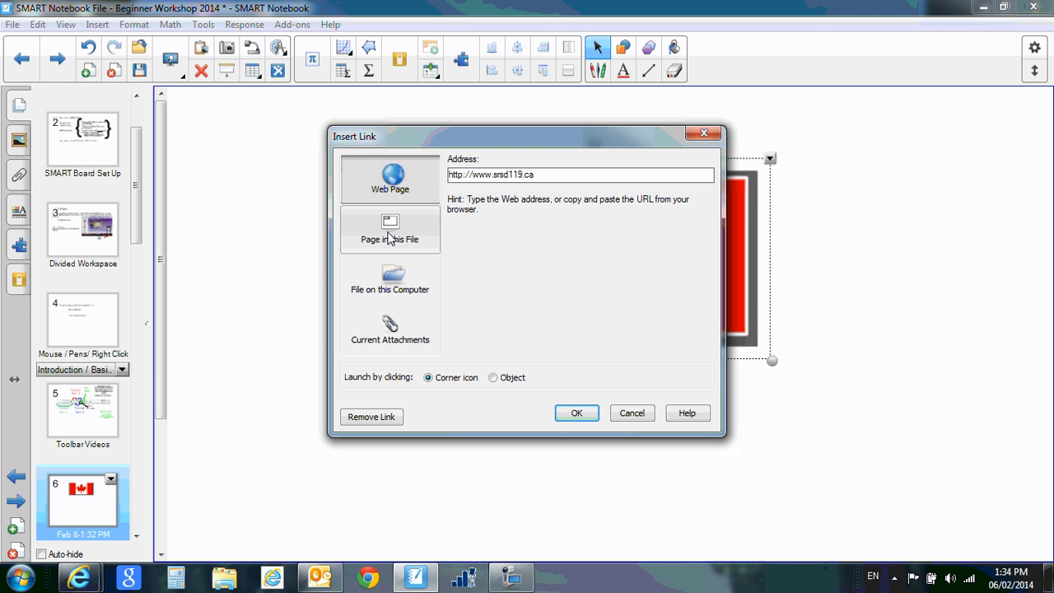
Link the flag to Page in this File, page 1: Welcome Page
{"action": "left_click", "coordinate": [389, 230]}
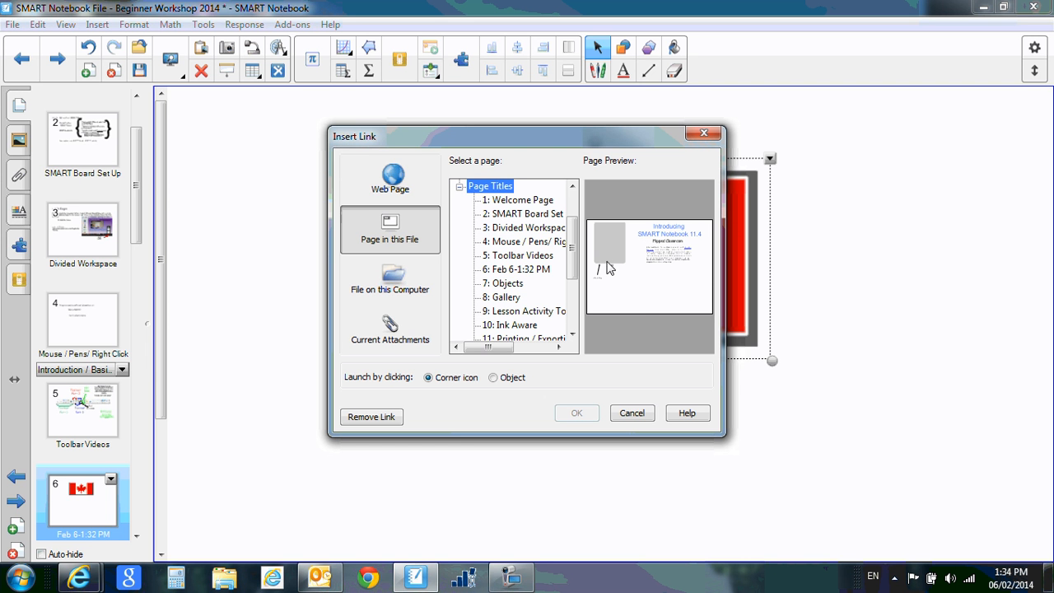
{"action": "left_click", "coordinate": [516, 199]}
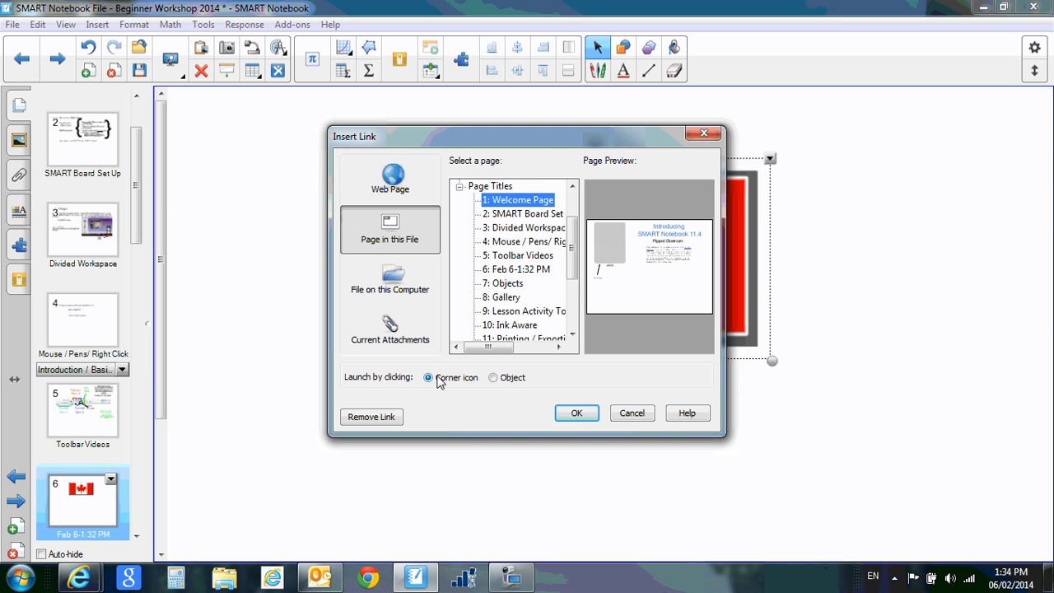
{"action": "left_click", "coordinate": [577, 413]}
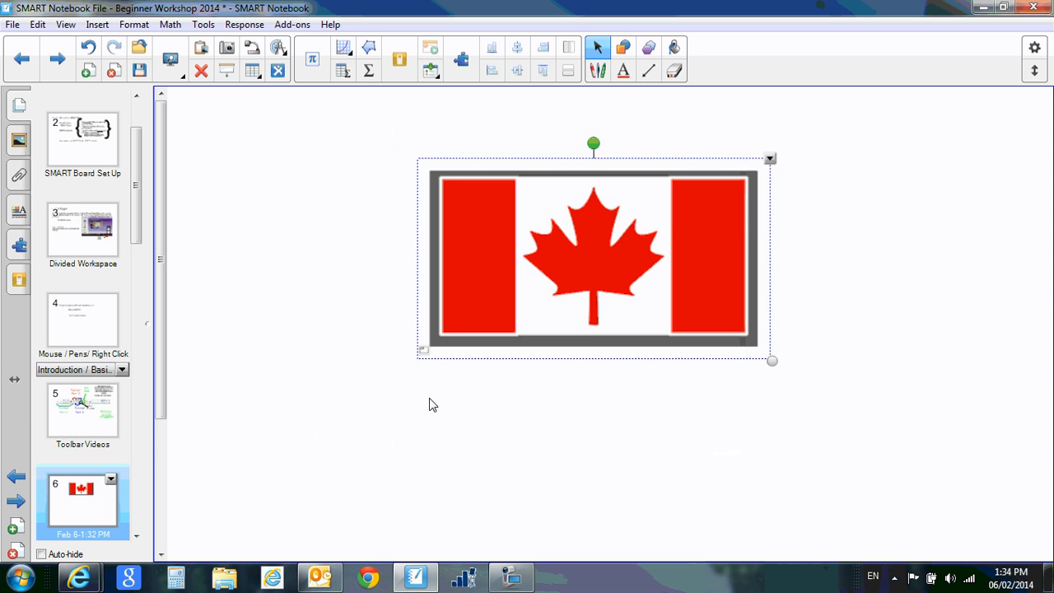
{"action": "left_click", "coordinate": [434, 405]}
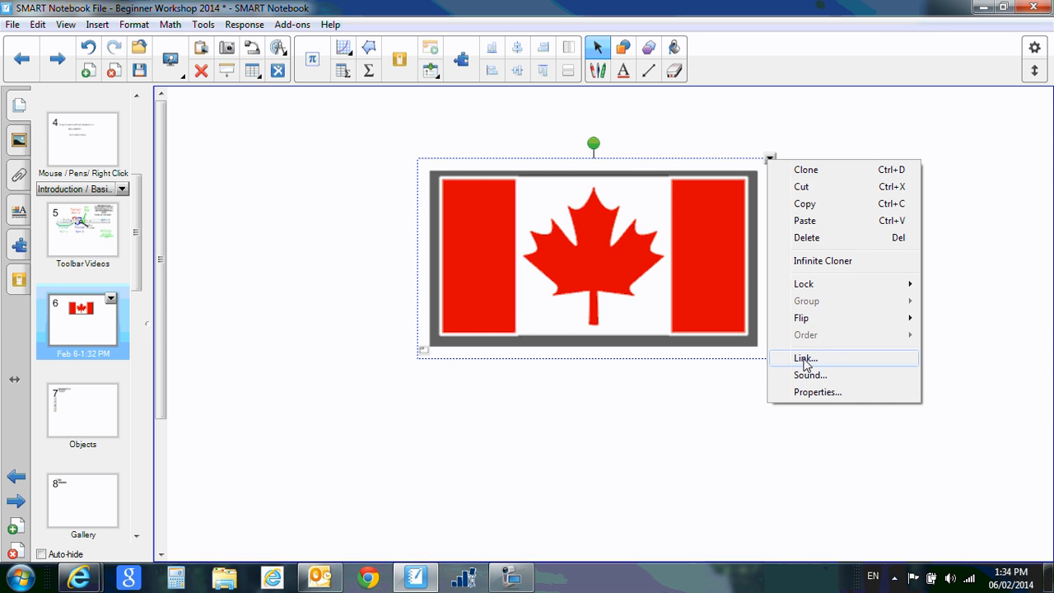
Set the flag's page-1 link to Launch by clicking: Object
{"action": "left_click", "coordinate": [804, 358]}
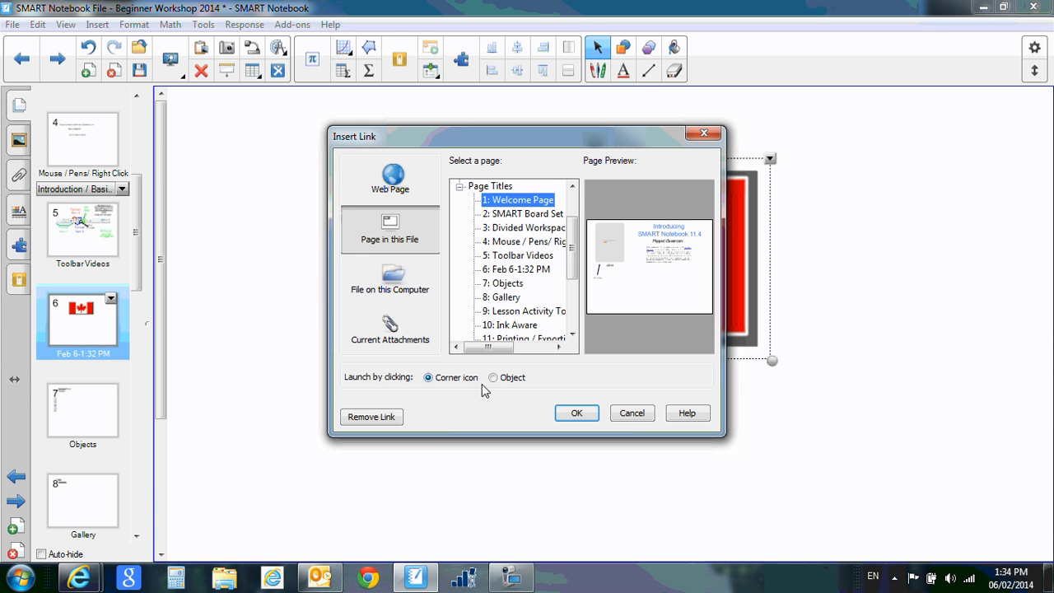
{"action": "left_click", "coordinate": [493, 377]}
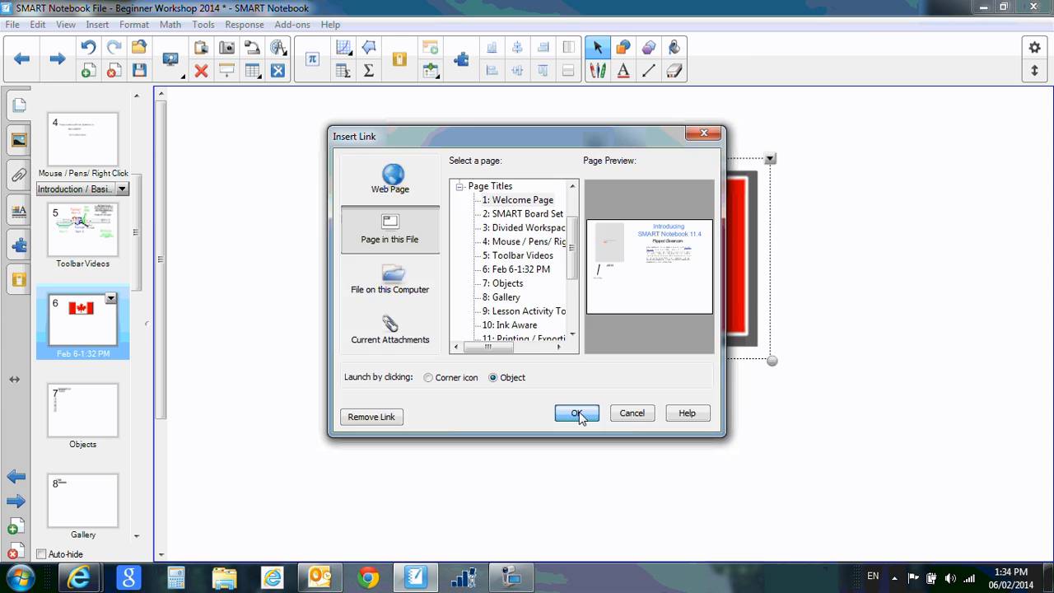
{"action": "left_click", "coordinate": [577, 413]}
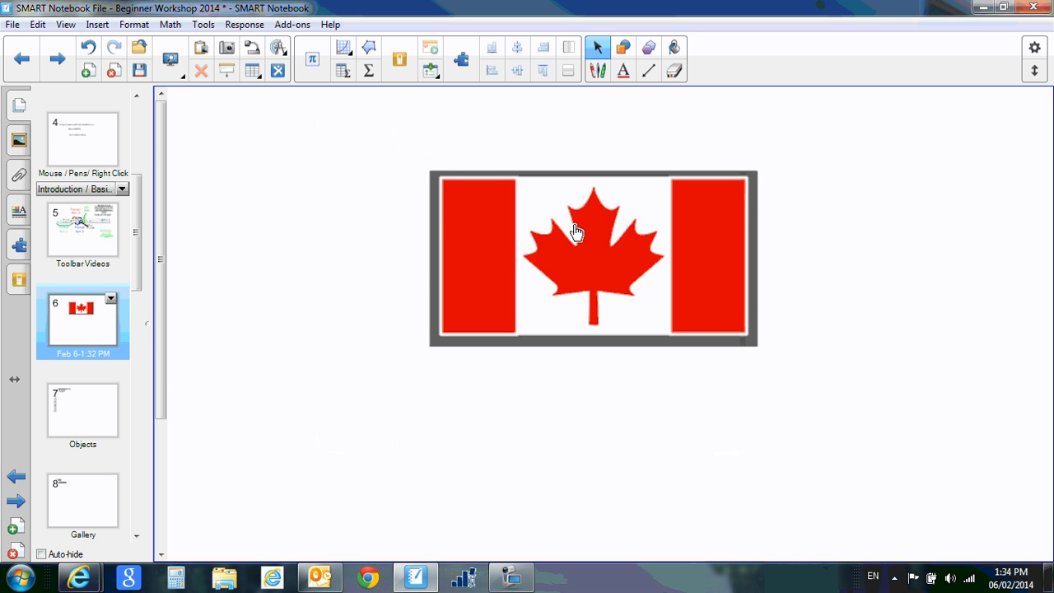
{"action": "mouse_move", "coordinate": [513, 278]}
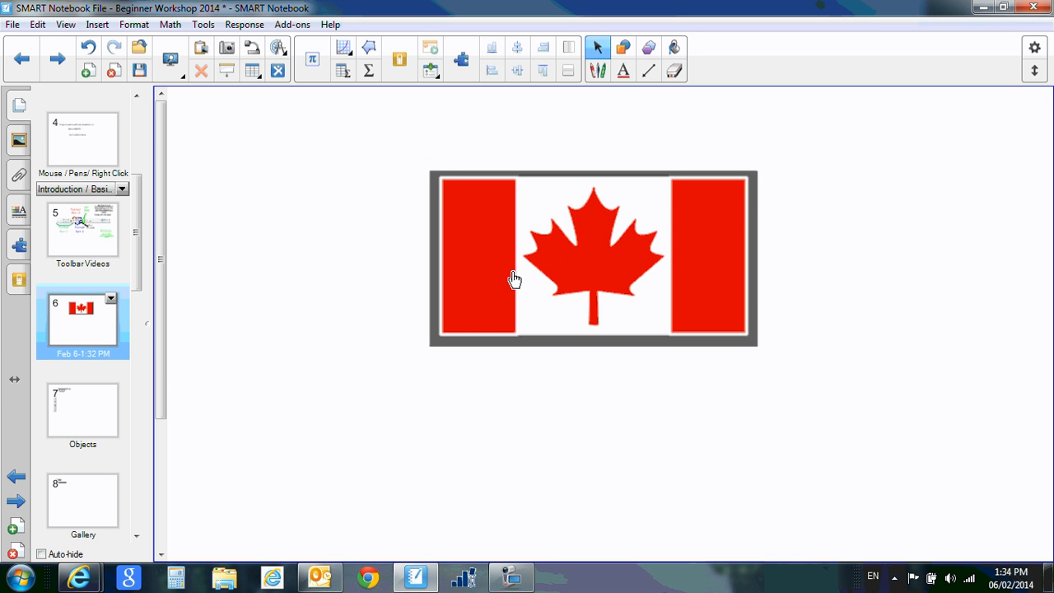
{"action": "mouse_move", "coordinate": [607, 251]}
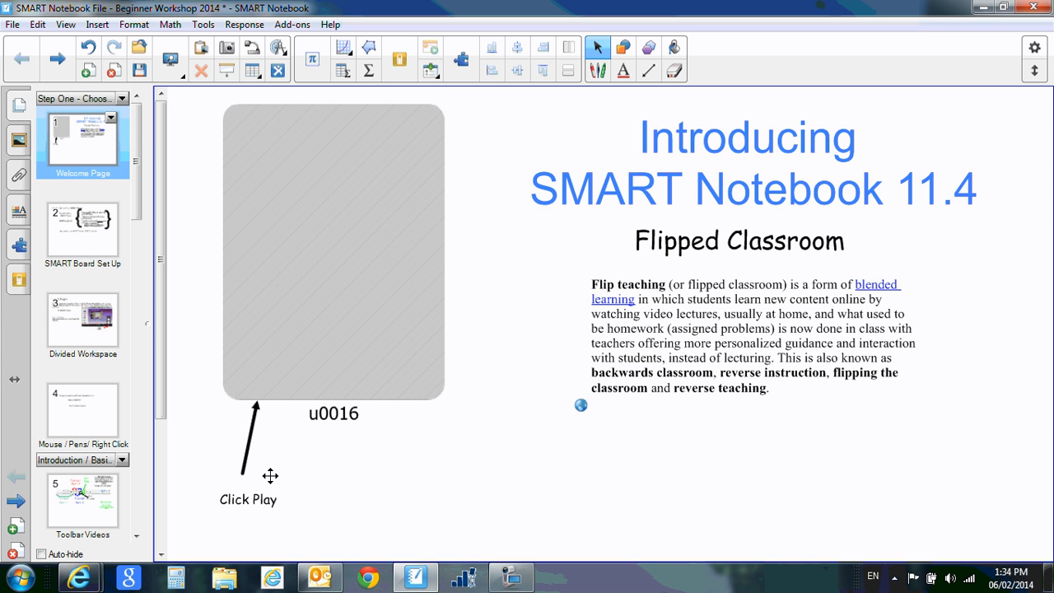
{"action": "scroll", "scroll_direction": "down", "scroll_amount": 3}
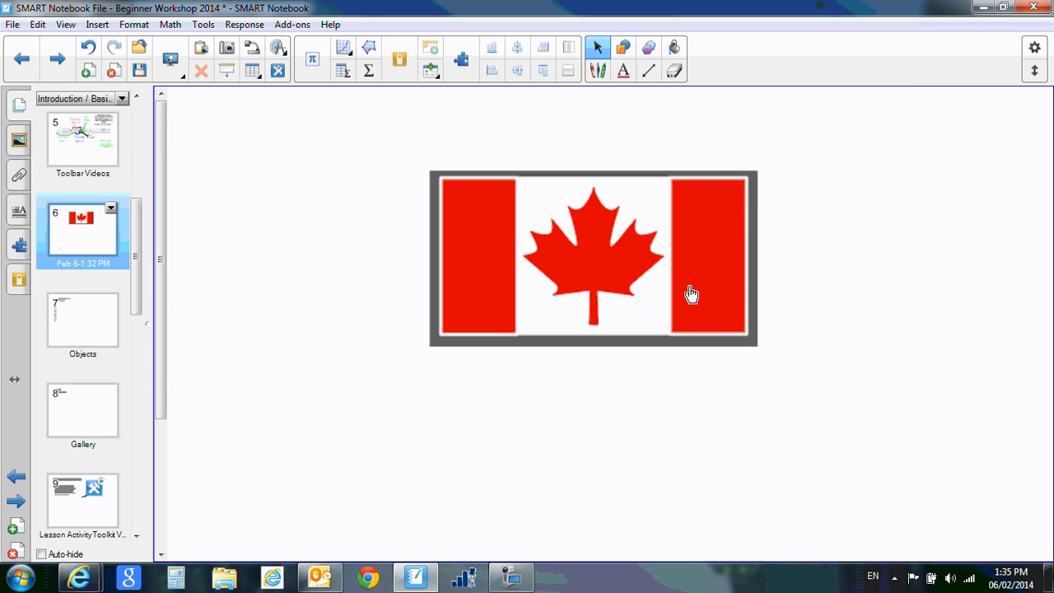
Reopen the flag's Insert Link dialog and switch it to File on this Computer
{"action": "left_click", "coordinate": [692, 294]}
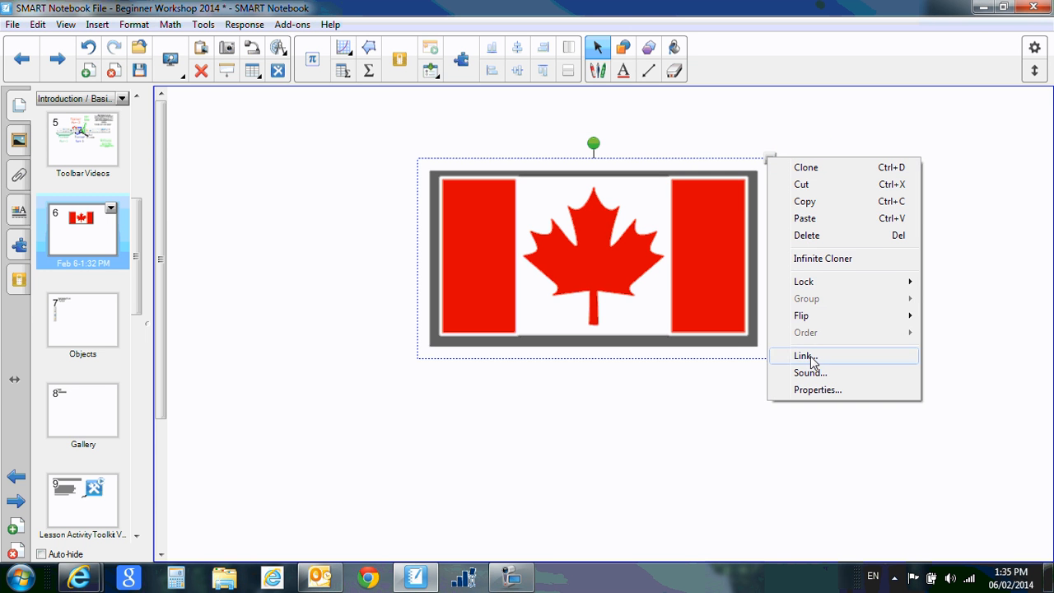
{"action": "left_click", "coordinate": [804, 356]}
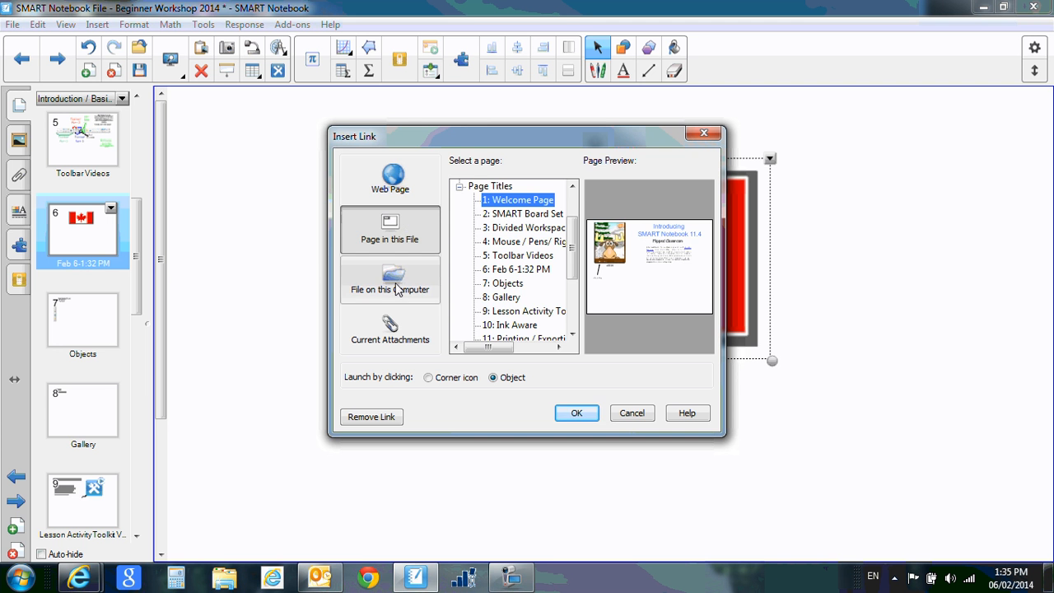
{"action": "left_click", "coordinate": [390, 280]}
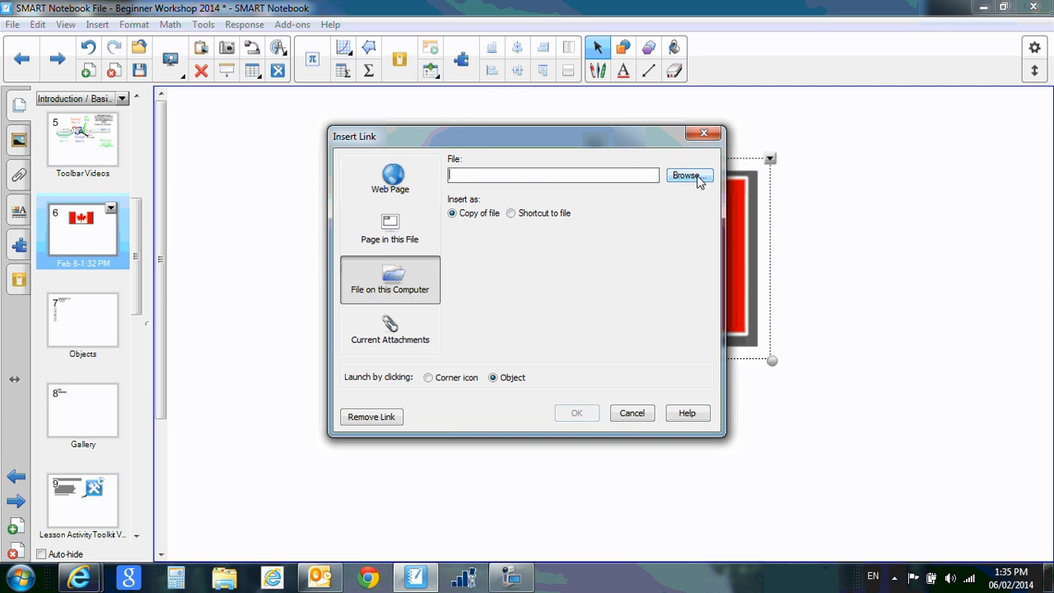
{"action": "left_click", "coordinate": [688, 176]}
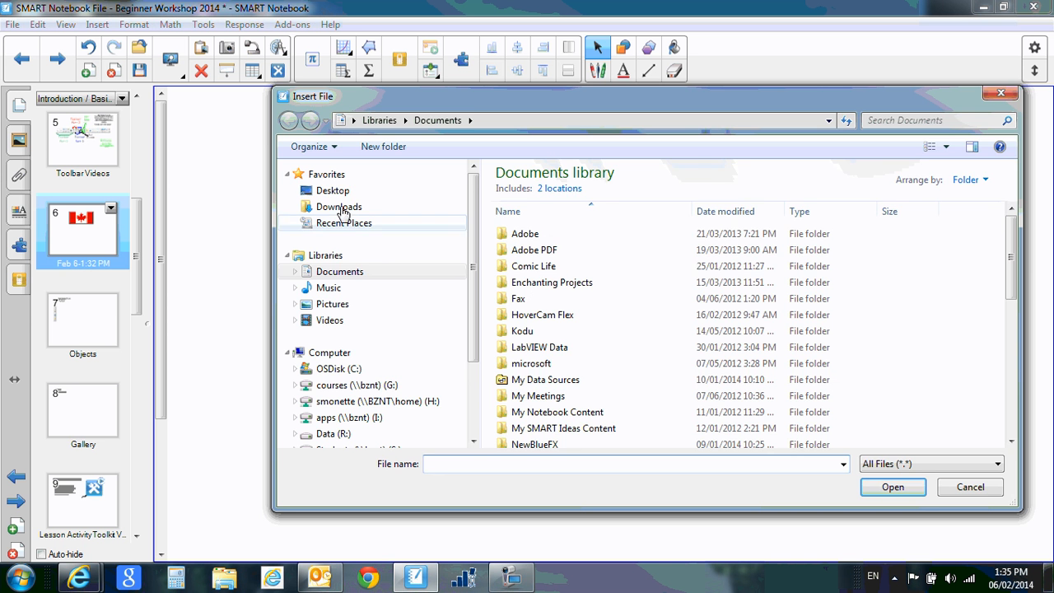
{"action": "left_click", "coordinate": [333, 190]}
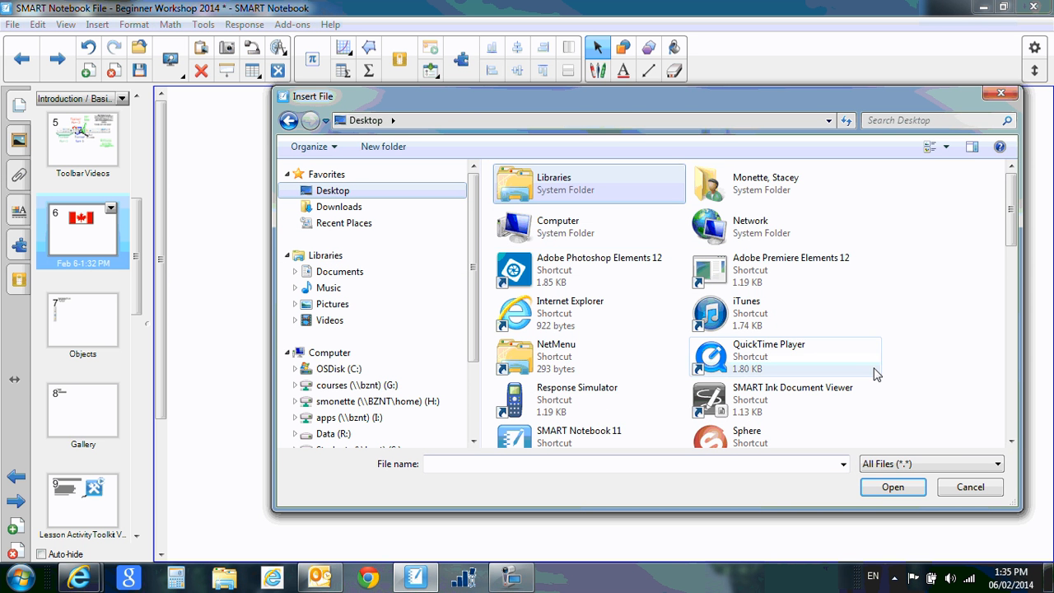
{"action": "scroll", "scroll_direction": "down", "scroll_amount": 3}
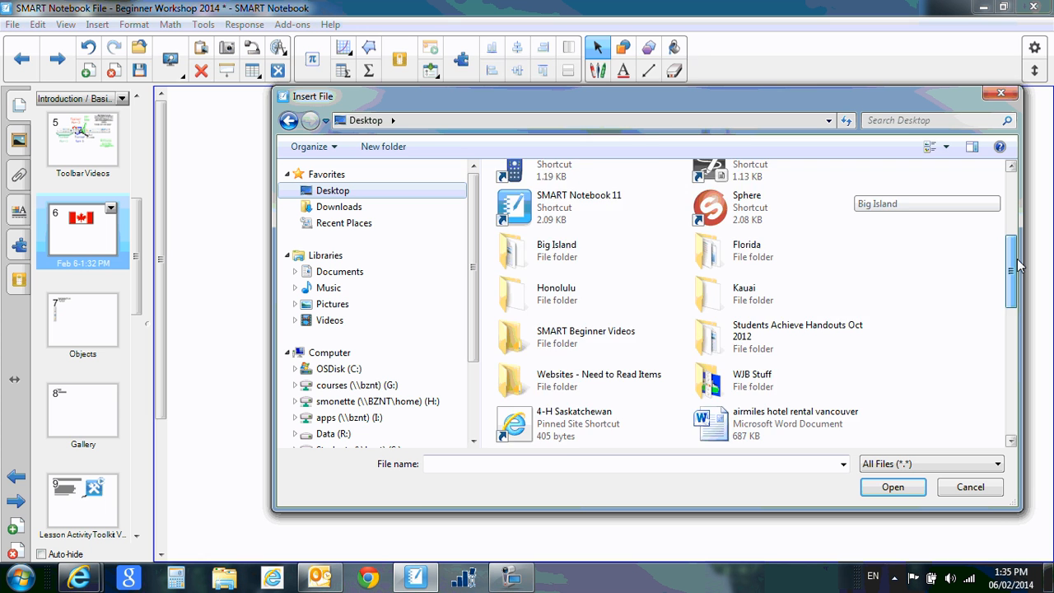
{"action": "scroll", "scroll_direction": "down", "scroll_amount": 3}
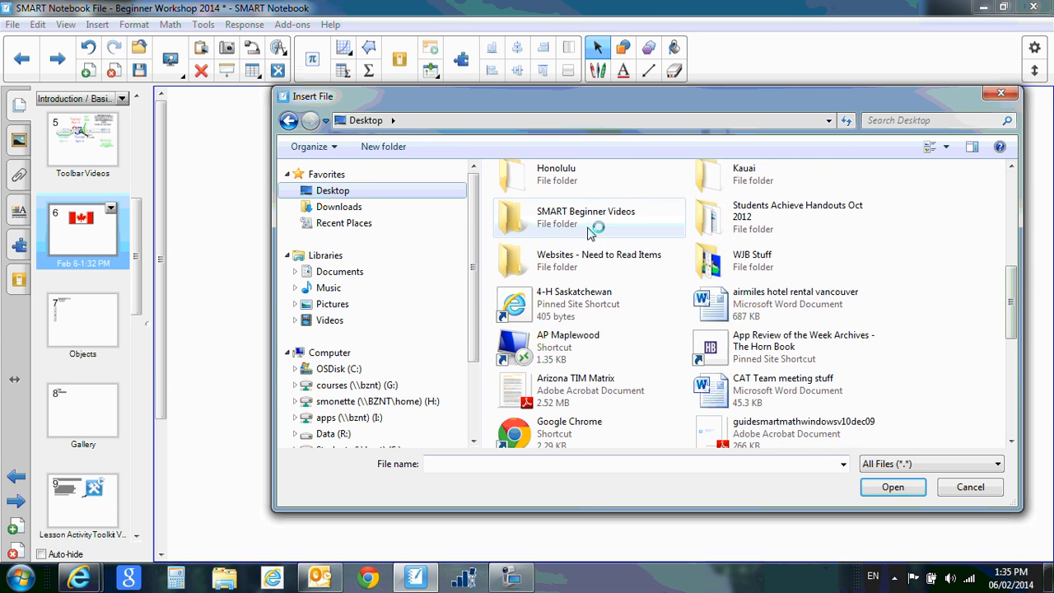
{"action": "double_click", "coordinate": [585, 217]}
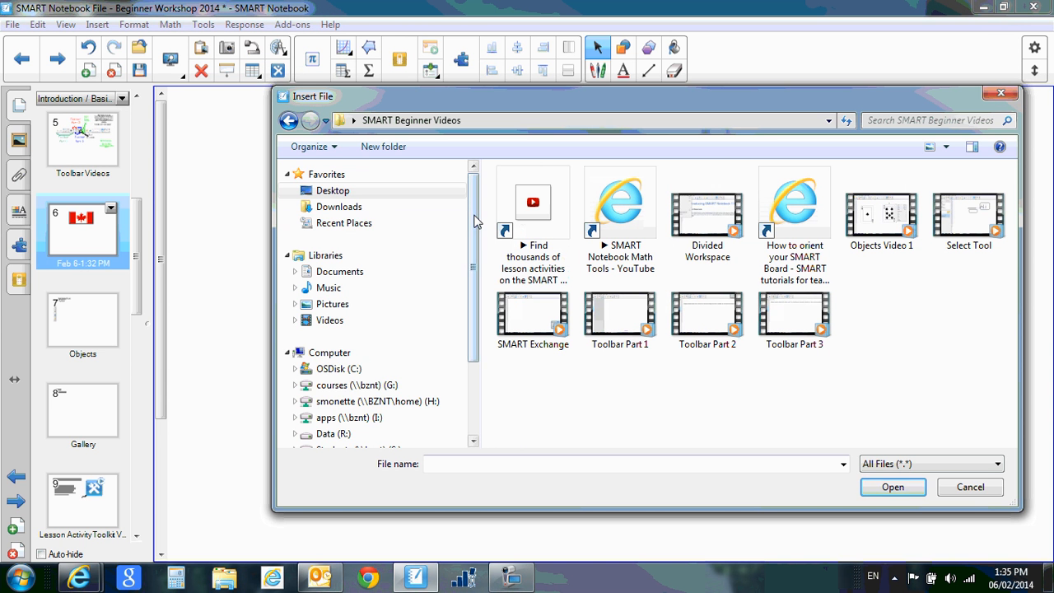
{"action": "scroll", "scroll_direction": "down", "scroll_amount": 3}
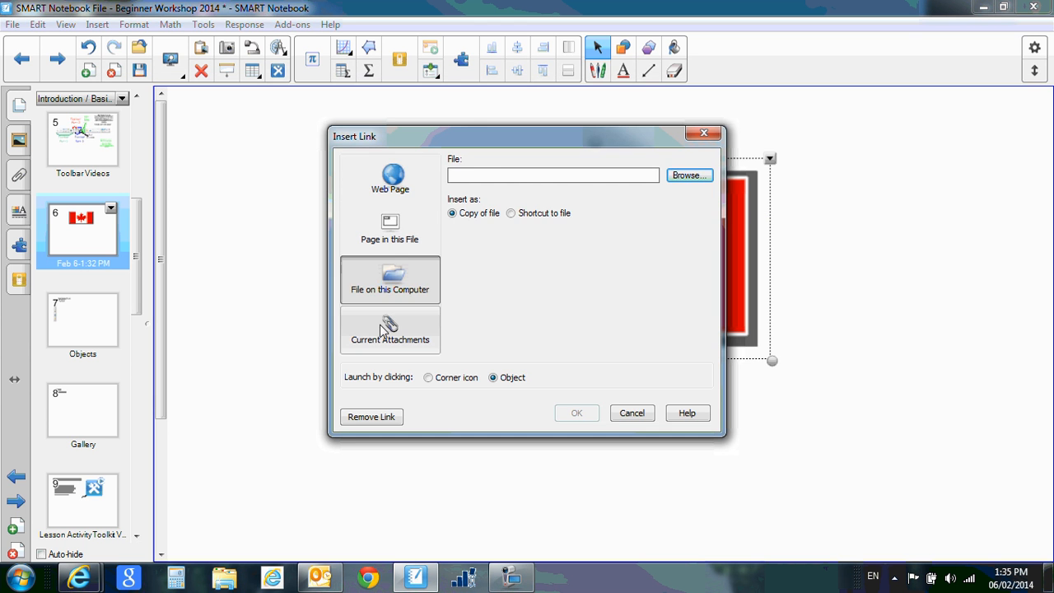
View Current Attachments, cancel Insert Link without linking, and deselect the flag
{"action": "left_click", "coordinate": [390, 329]}
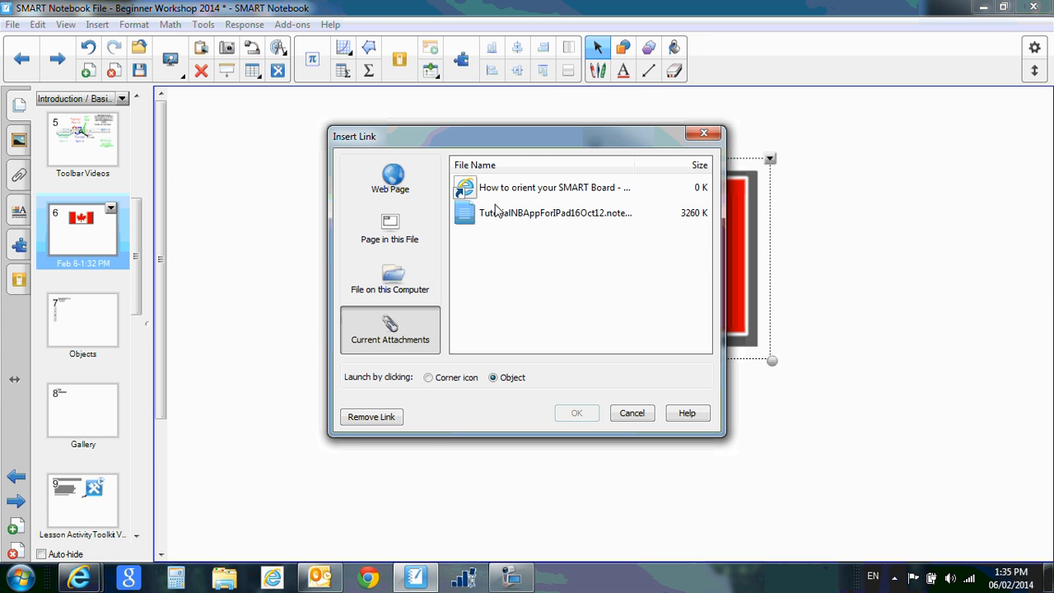
{"action": "mouse_move", "coordinate": [390, 229]}
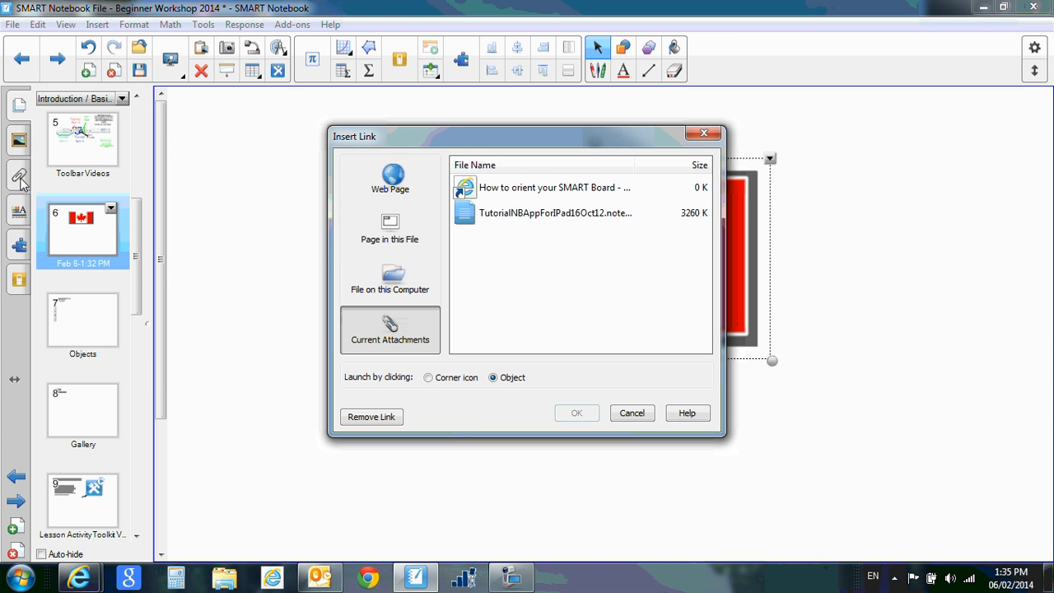
{"action": "mouse_move", "coordinate": [559, 310]}
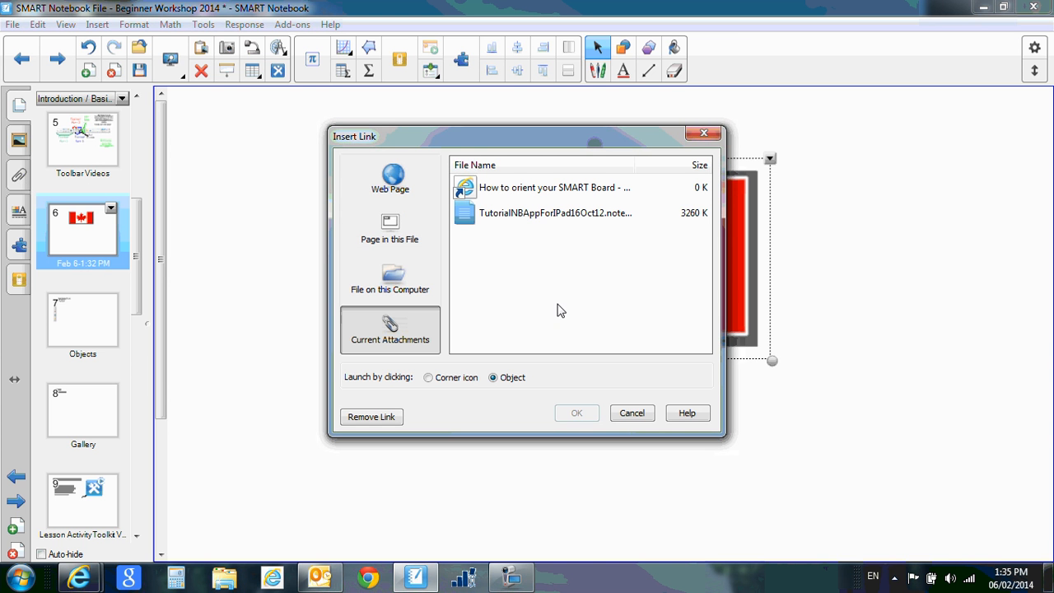
{"action": "mouse_move", "coordinate": [487, 345]}
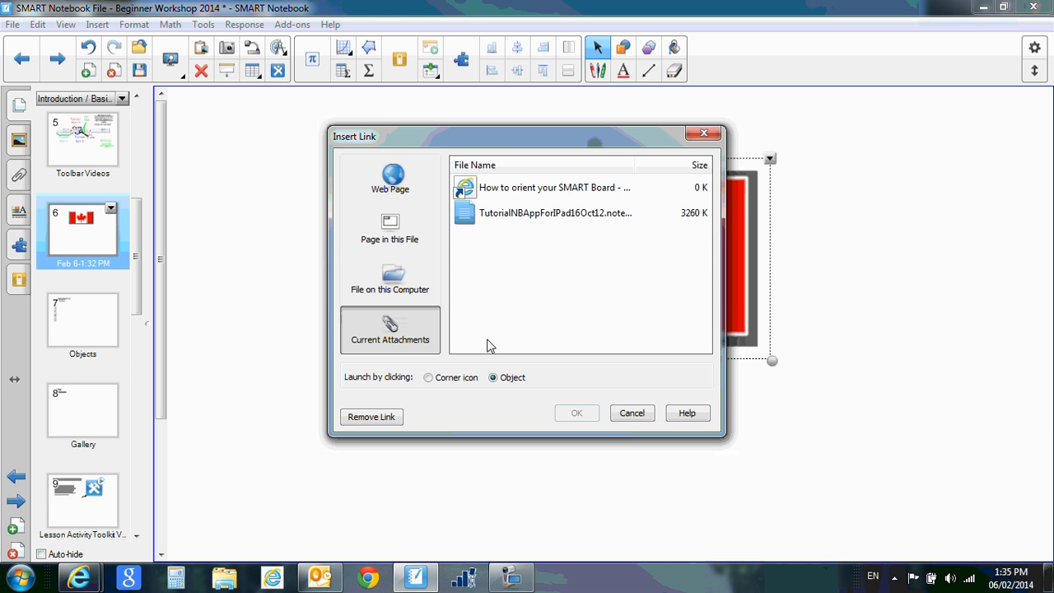
{"action": "mouse_move", "coordinate": [530, 195]}
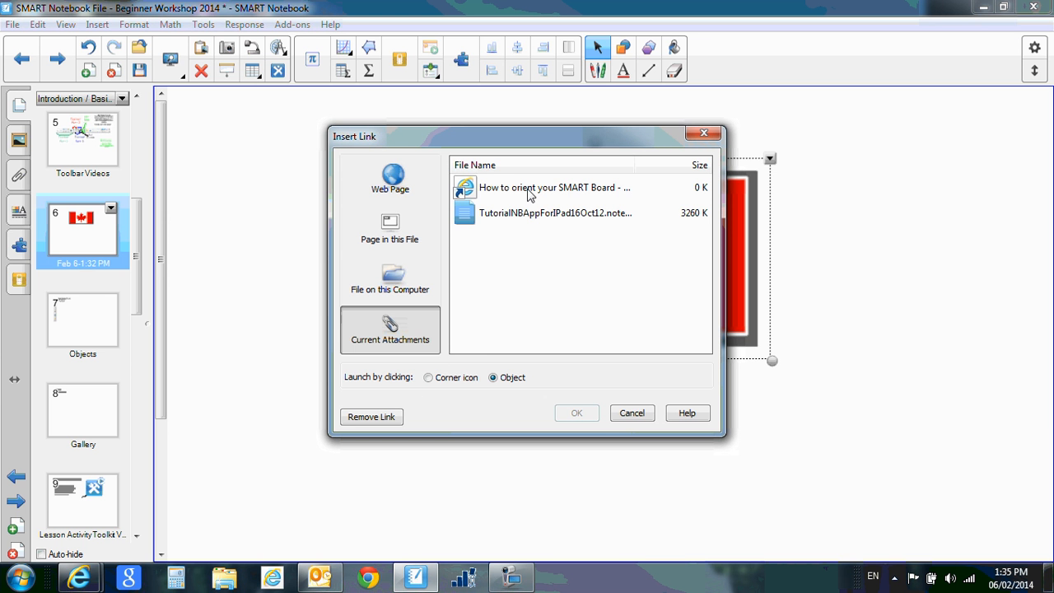
{"action": "left_click", "coordinate": [554, 187]}
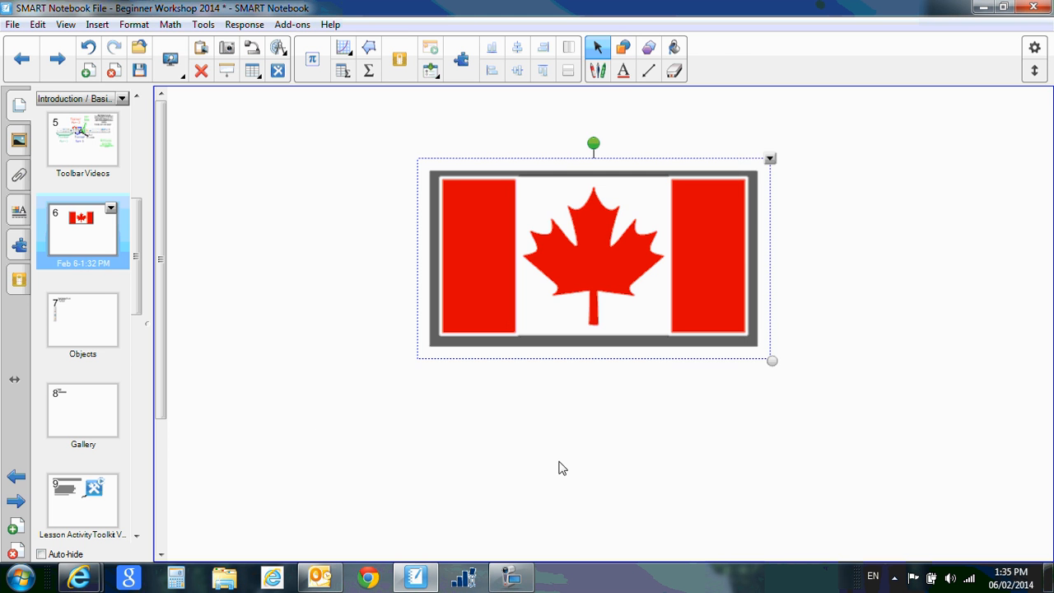
{"action": "left_click", "coordinate": [746, 418]}
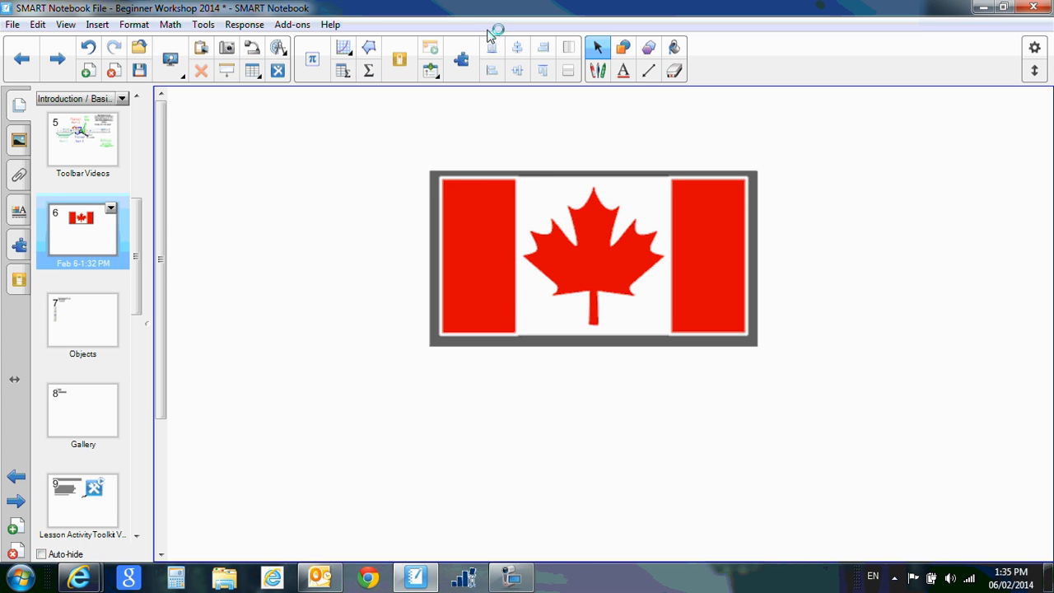
Link the flag to the 'How to orient your SMART Board' attachment, launched by corner icon
{"action": "left_click", "coordinate": [594, 255]}
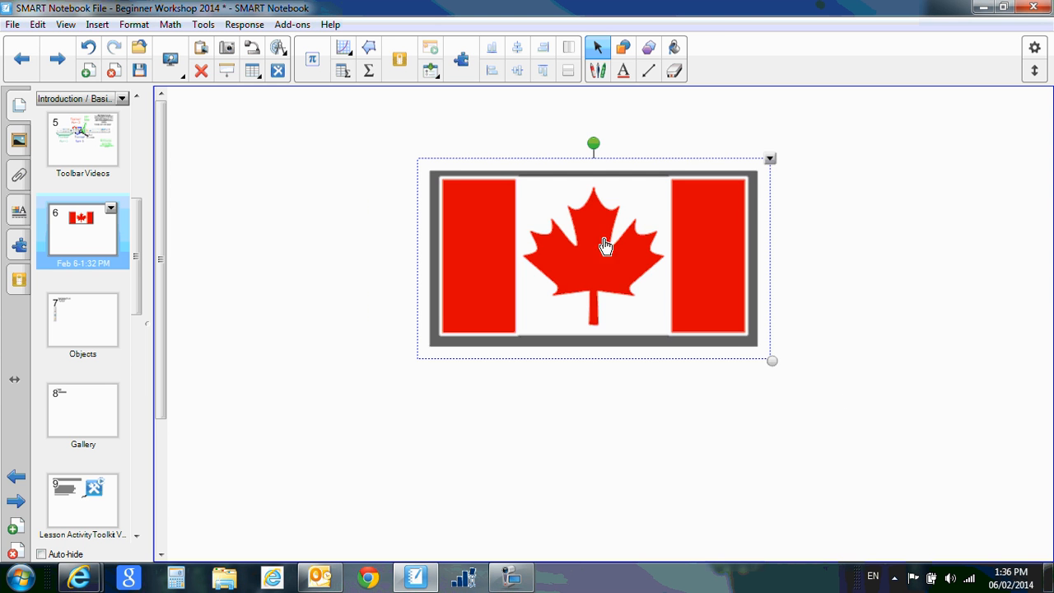
{"action": "right_click", "coordinate": [605, 247]}
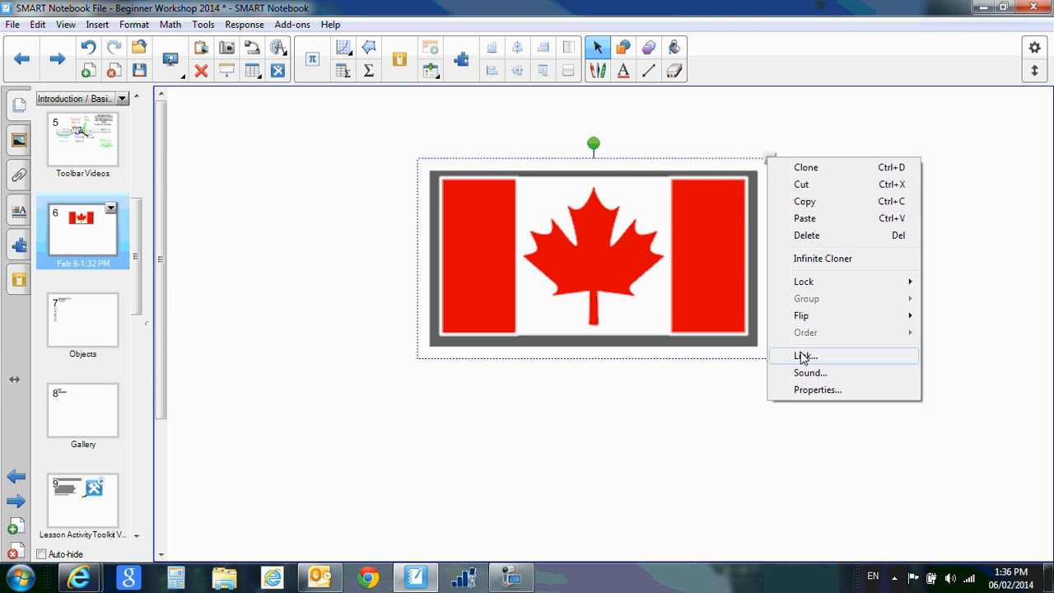
{"action": "left_click", "coordinate": [804, 355]}
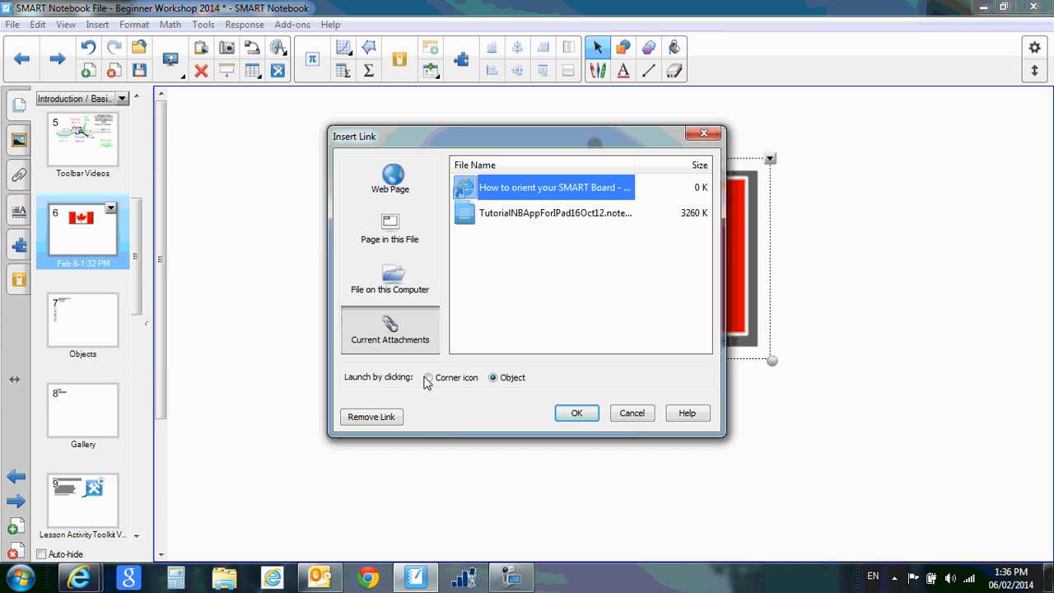
{"action": "left_click", "coordinate": [427, 377]}
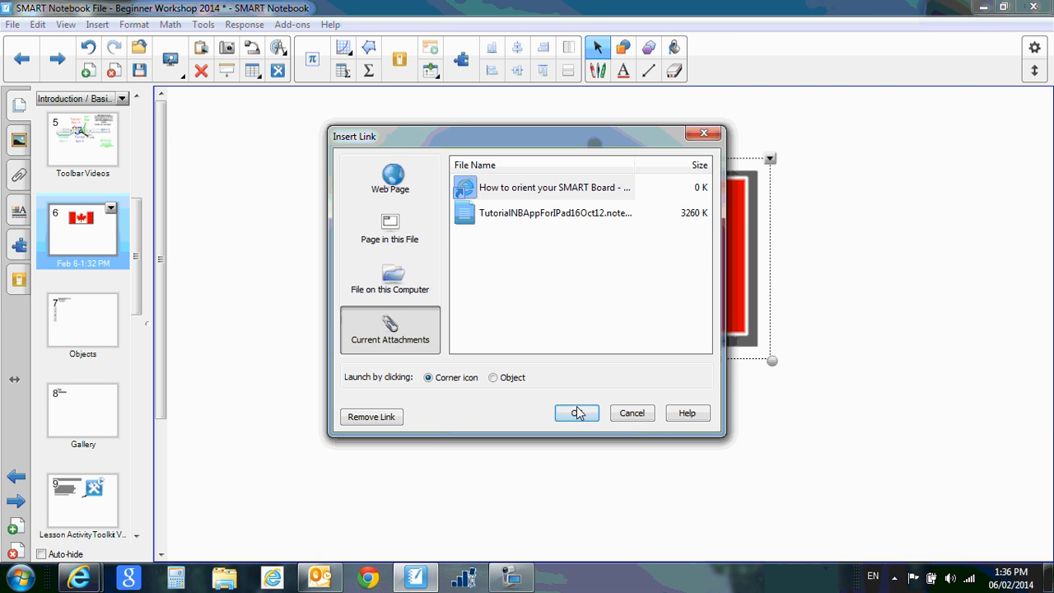
{"action": "left_click", "coordinate": [577, 413]}
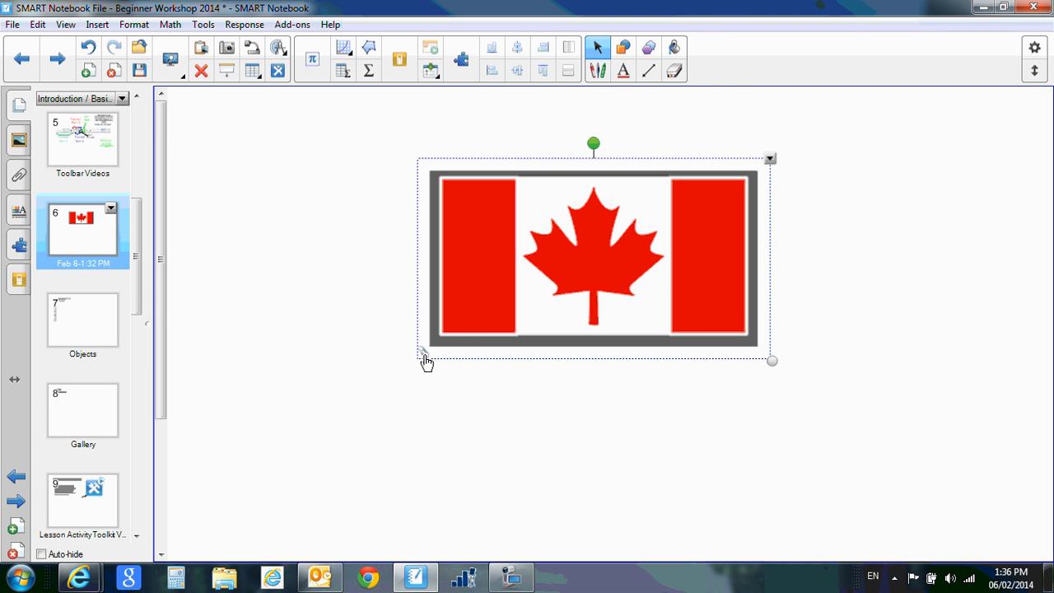
{"action": "left_click", "coordinate": [426, 364]}
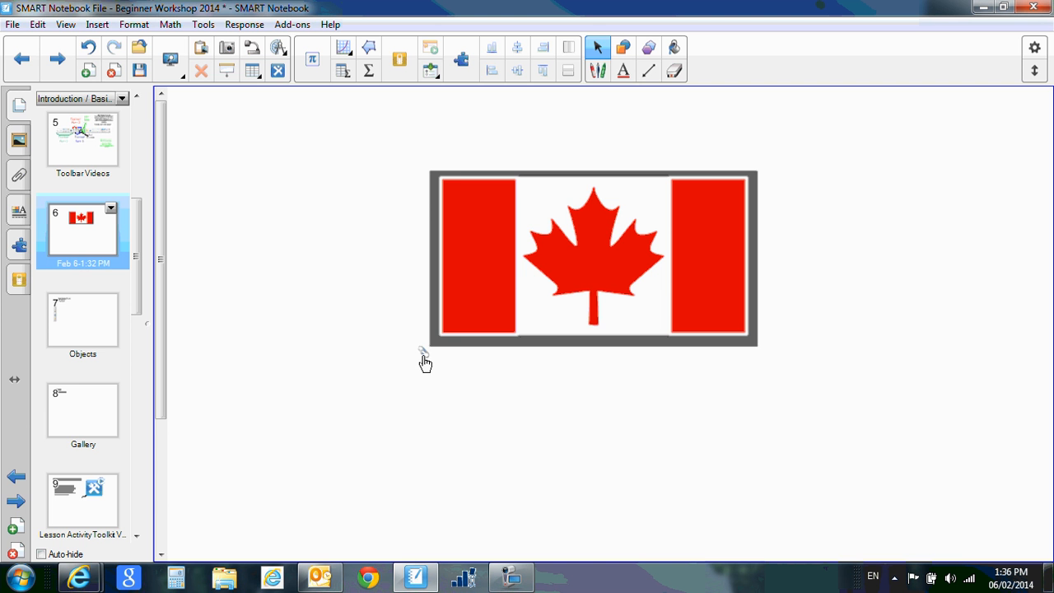
{"action": "mouse_move", "coordinate": [528, 289]}
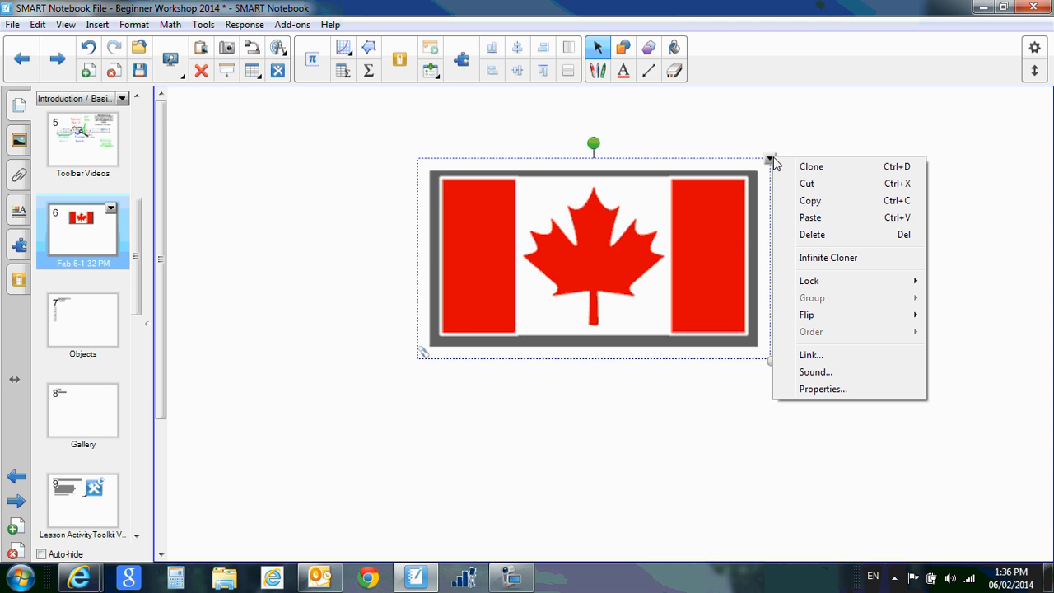
Remove the attachment link from the Canadian flag via the Insert Link dialog
{"action": "left_click", "coordinate": [812, 355]}
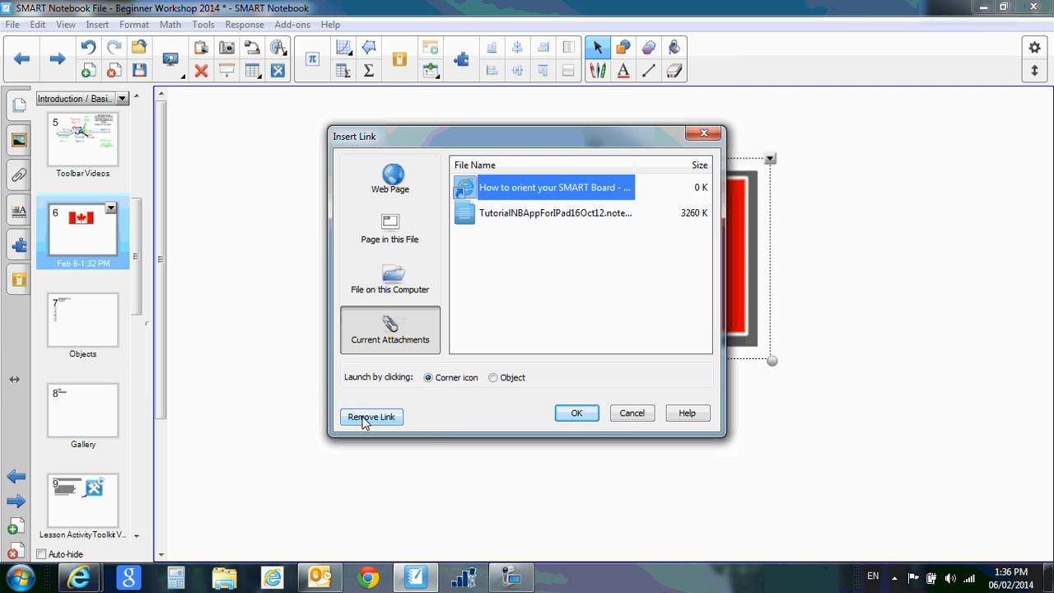
{"action": "left_click", "coordinate": [372, 417]}
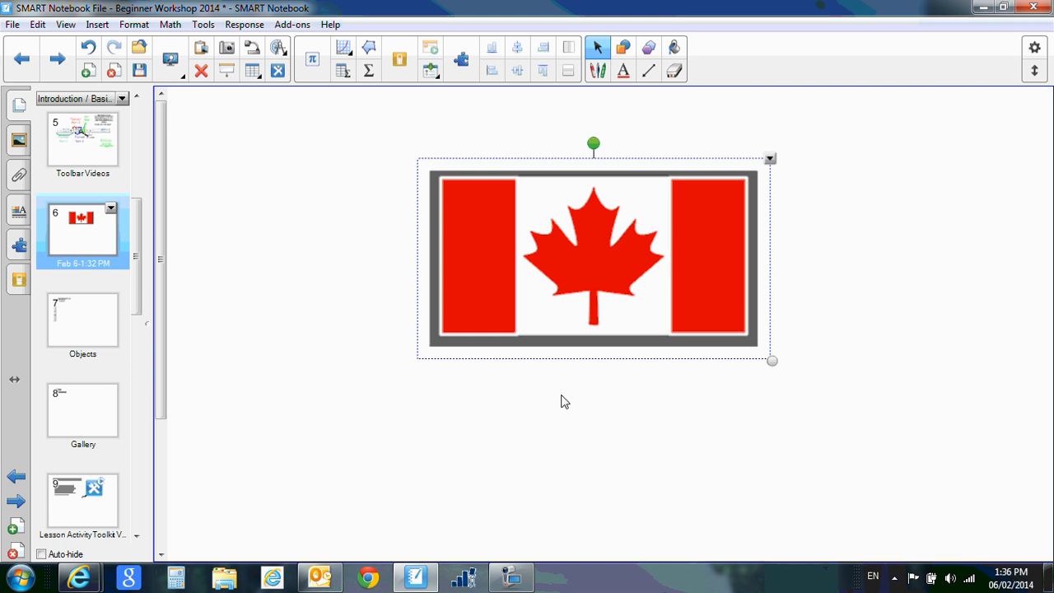